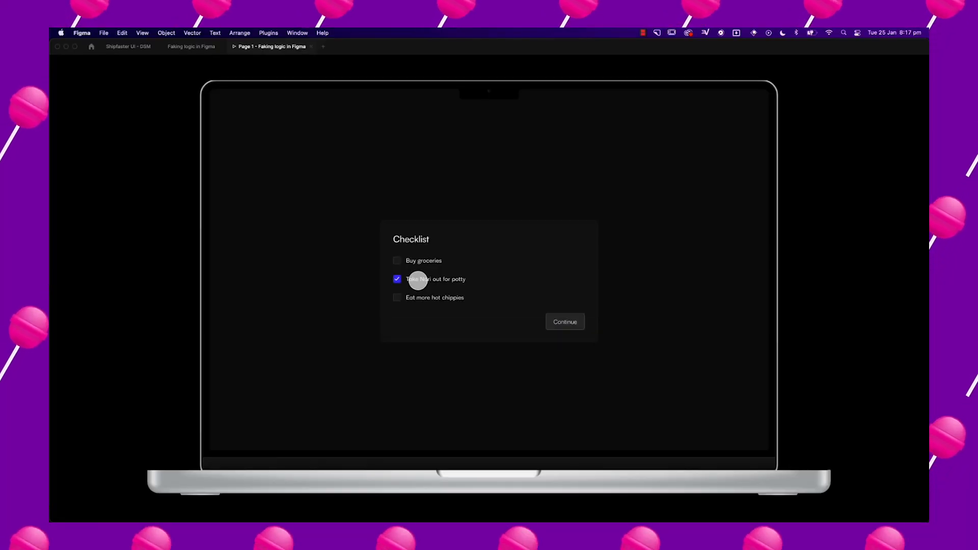
{"action": "mouse_move", "coordinate": [422, 261]}
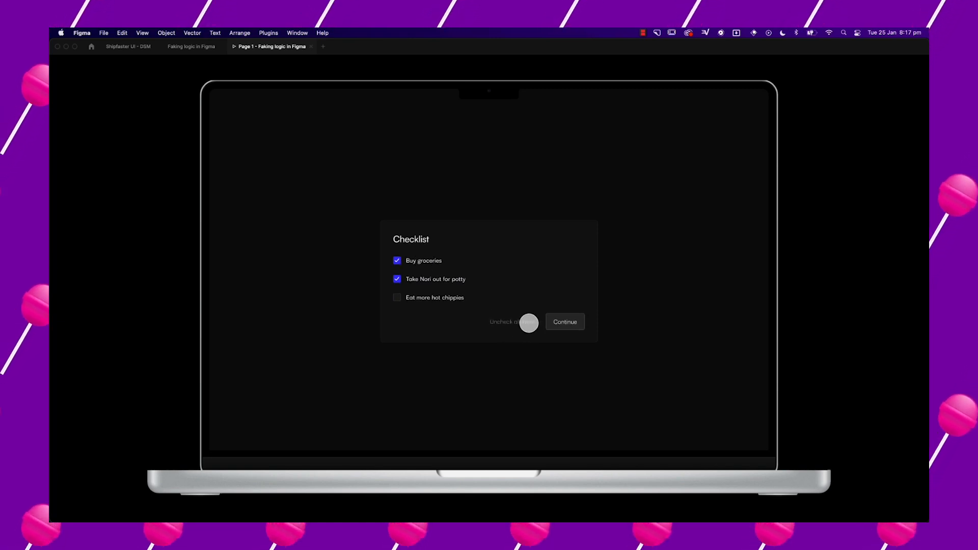
Step: Uncheck all checklist items in the running MacBook prototype
{"action": "left_click", "coordinate": [505, 322]}
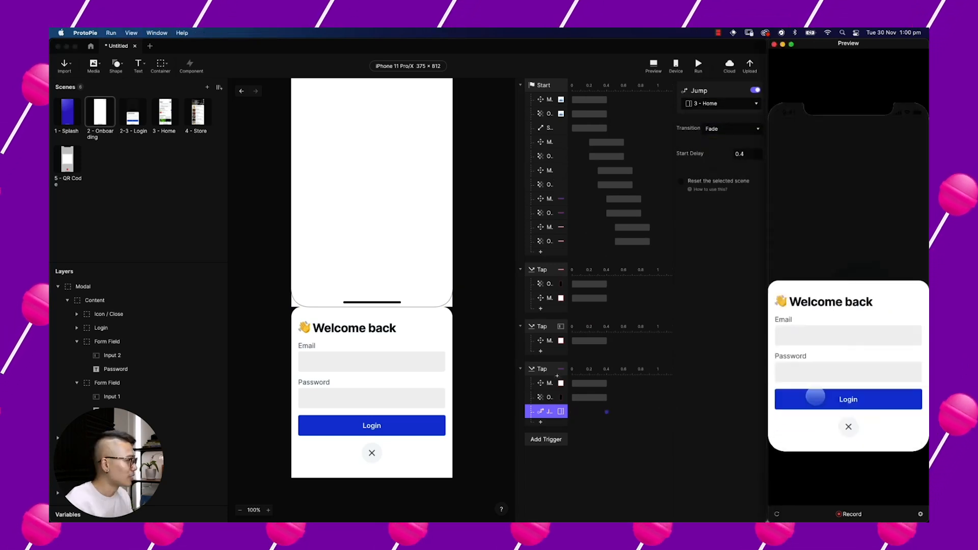
Step: Log in via the ProtoPie preview, then wrap the Home scene content in a plain container
{"action": "left_click", "coordinate": [848, 399]}
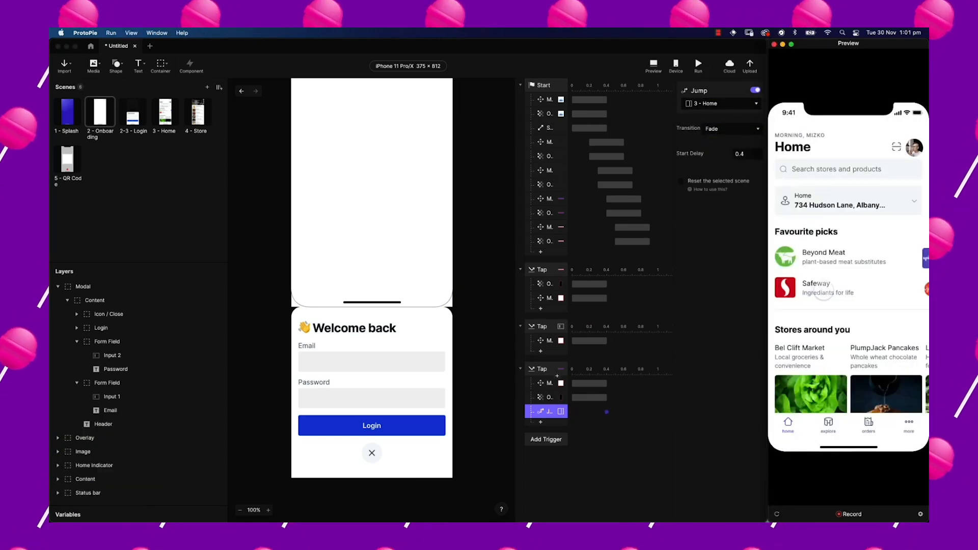
{"action": "left_click", "coordinate": [164, 113]}
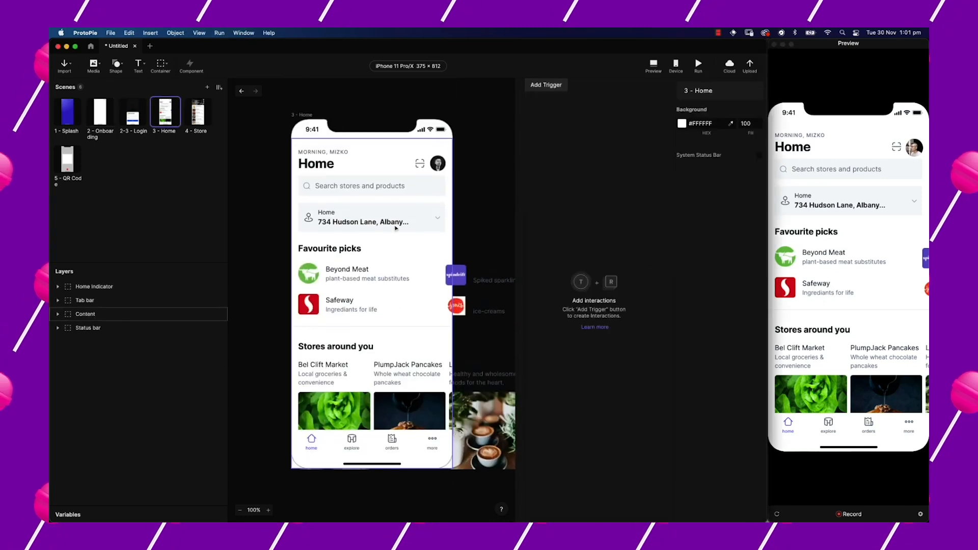
{"action": "left_click", "coordinate": [160, 65]}
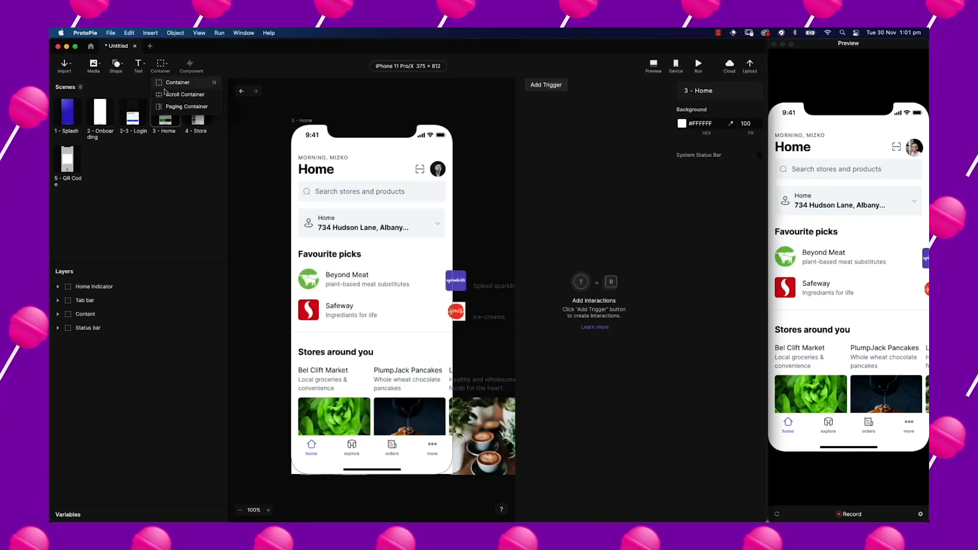
{"action": "left_click", "coordinate": [86, 300]}
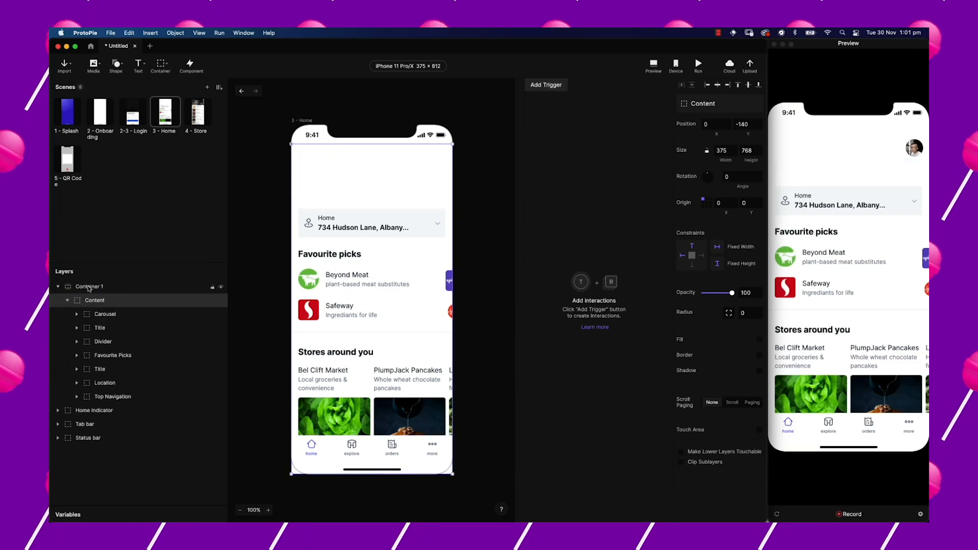
{"action": "left_click", "coordinate": [112, 423]}
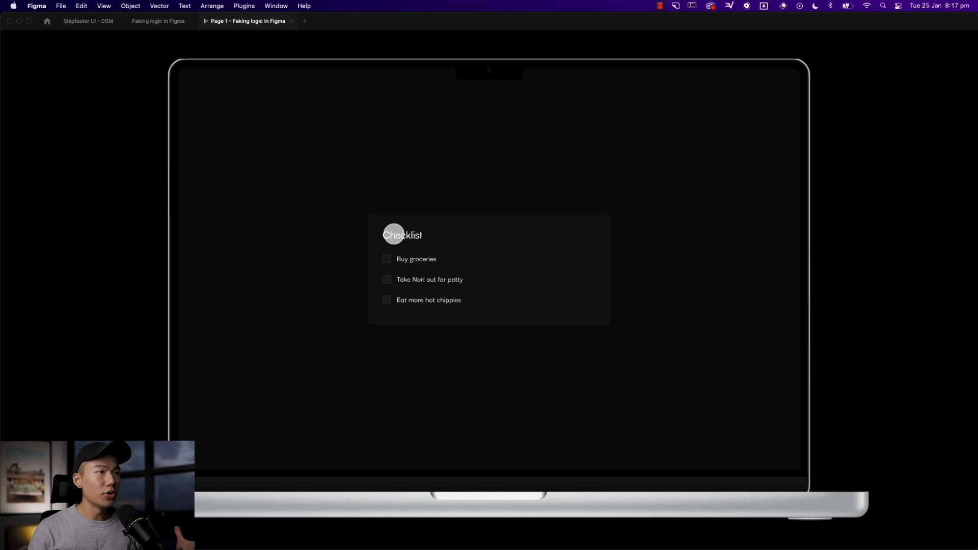
{"action": "mouse_move", "coordinate": [410, 262]}
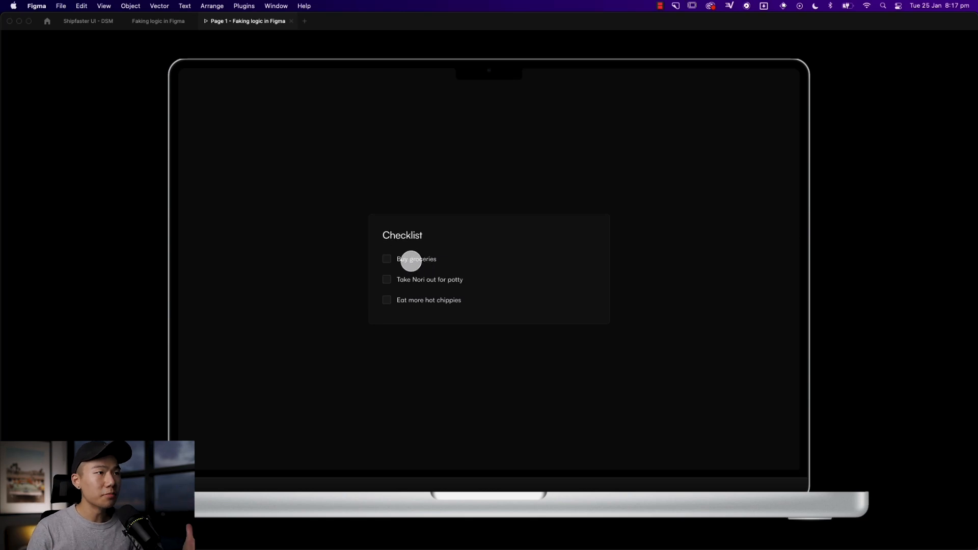
Step: Tick Take Nori out for potty and Buy groceries, then try Uncheck all items
{"action": "left_click", "coordinate": [386, 280]}
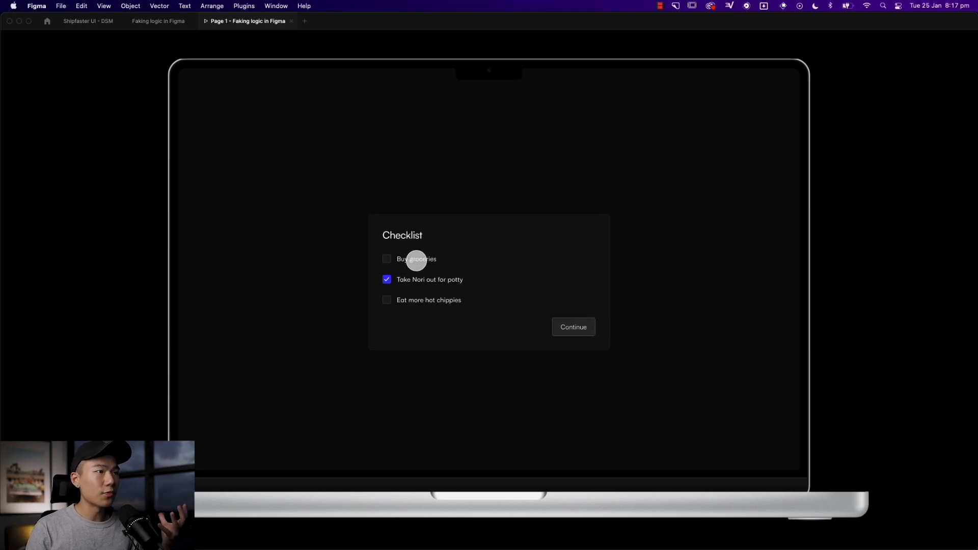
{"action": "left_click", "coordinate": [387, 259]}
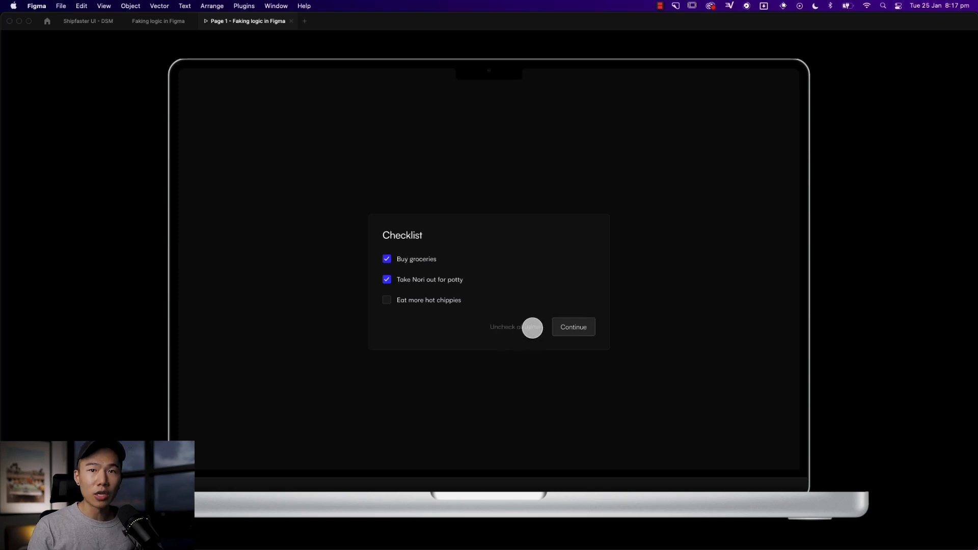
{"action": "left_click", "coordinate": [506, 327]}
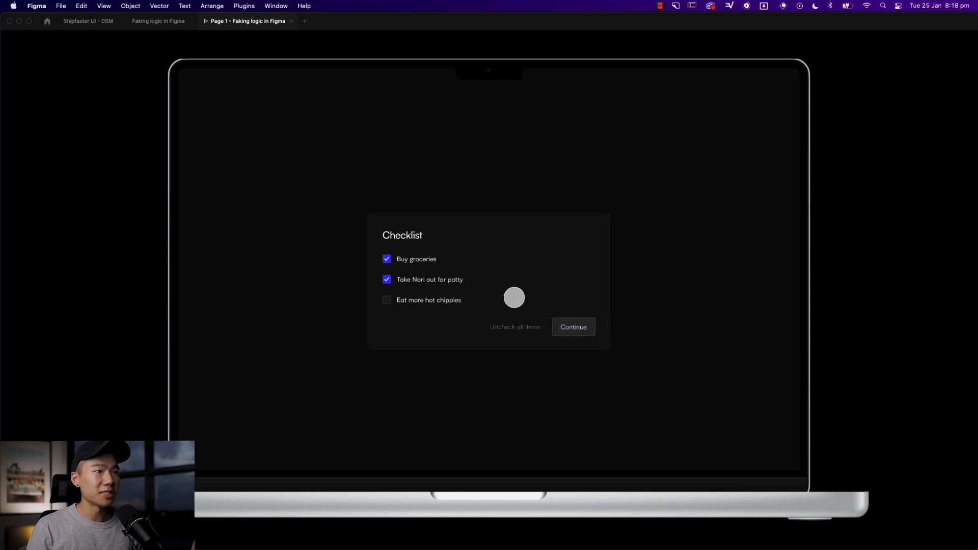
{"action": "left_click", "coordinate": [572, 326]}
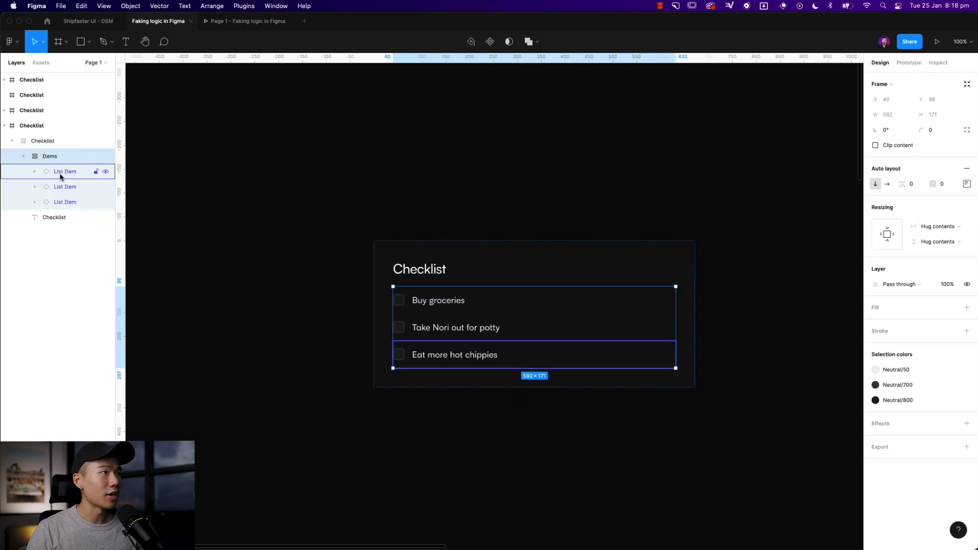
Step: Select the Items auto-layout frame in Layers and collapse its three list items
{"action": "left_click", "coordinate": [49, 156]}
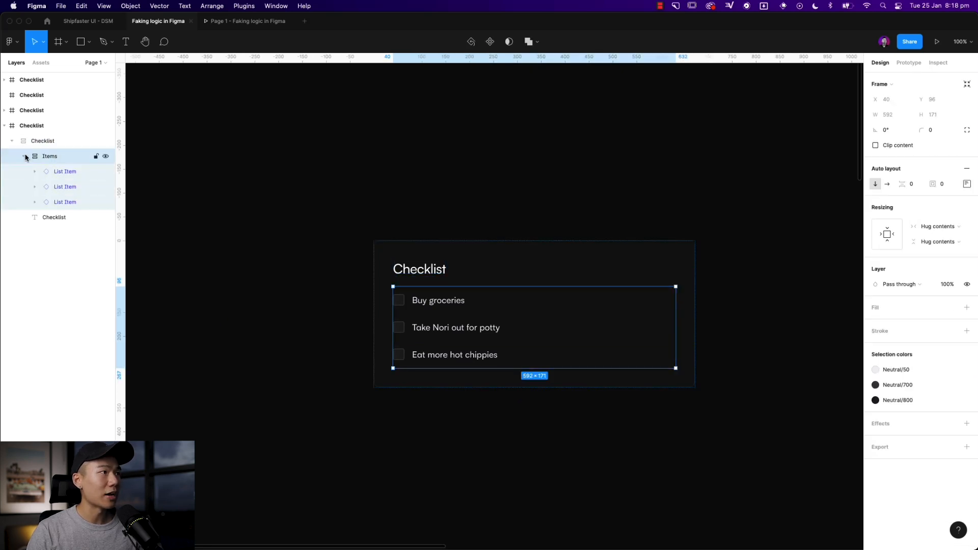
{"action": "left_click", "coordinate": [26, 156]}
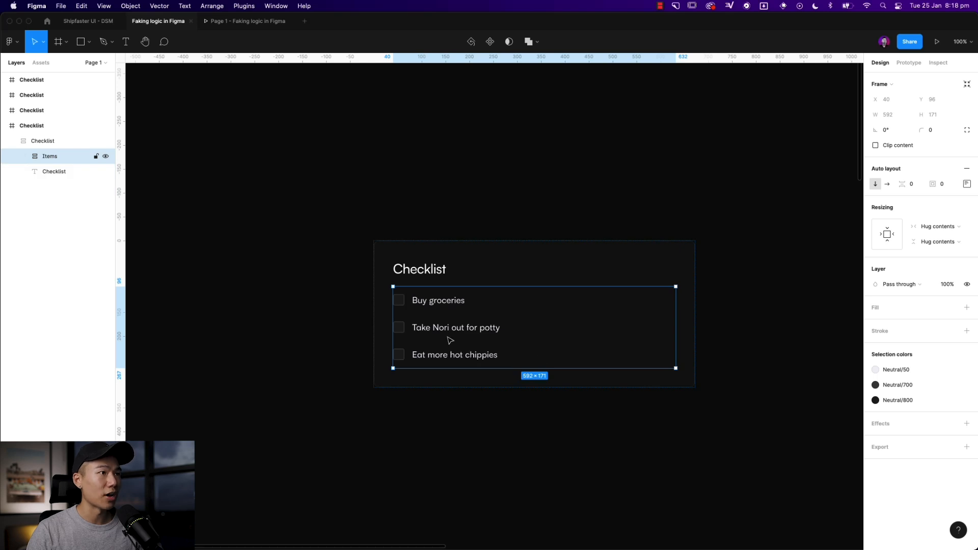
{"action": "left_click", "coordinate": [64, 186]}
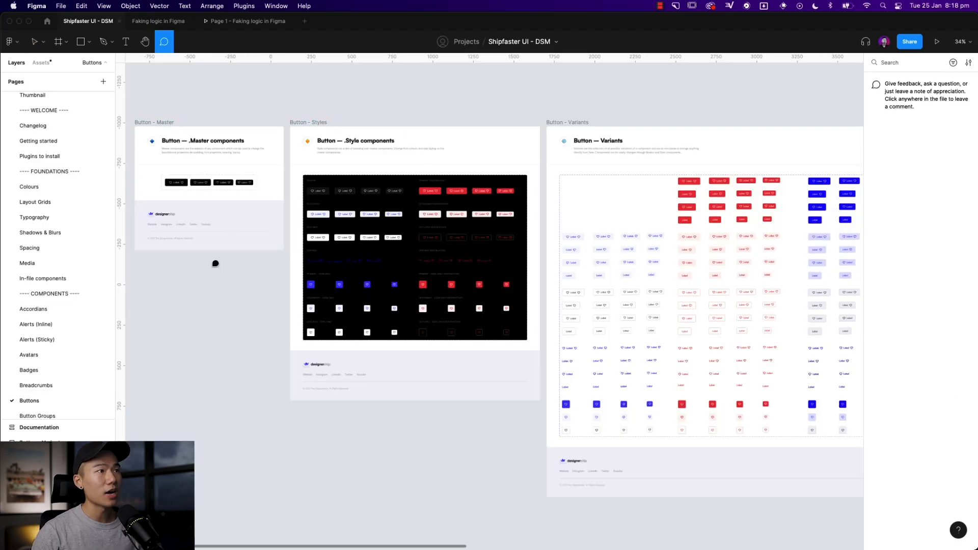
{"action": "left_click", "coordinate": [158, 21]}
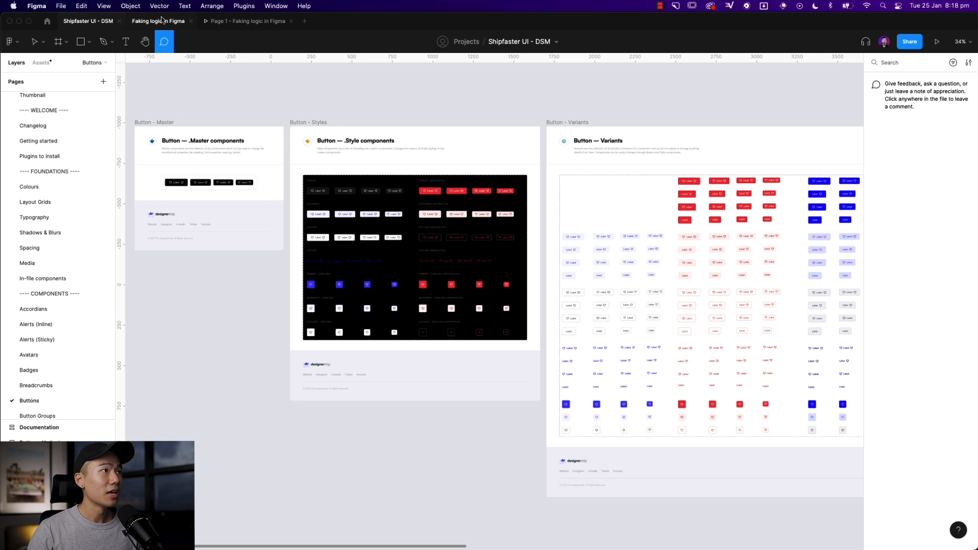
{"action": "left_click", "coordinate": [158, 21]}
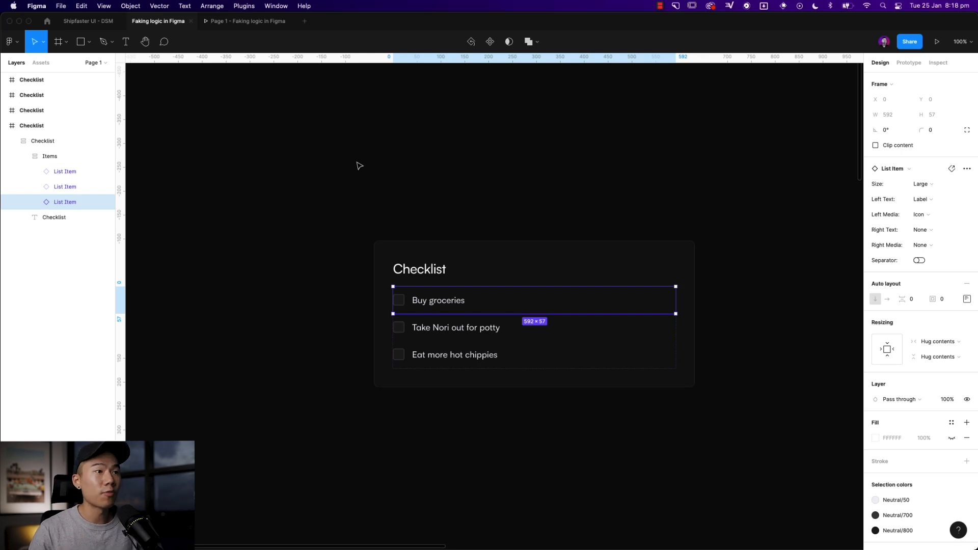
{"action": "mouse_move", "coordinate": [368, 187]}
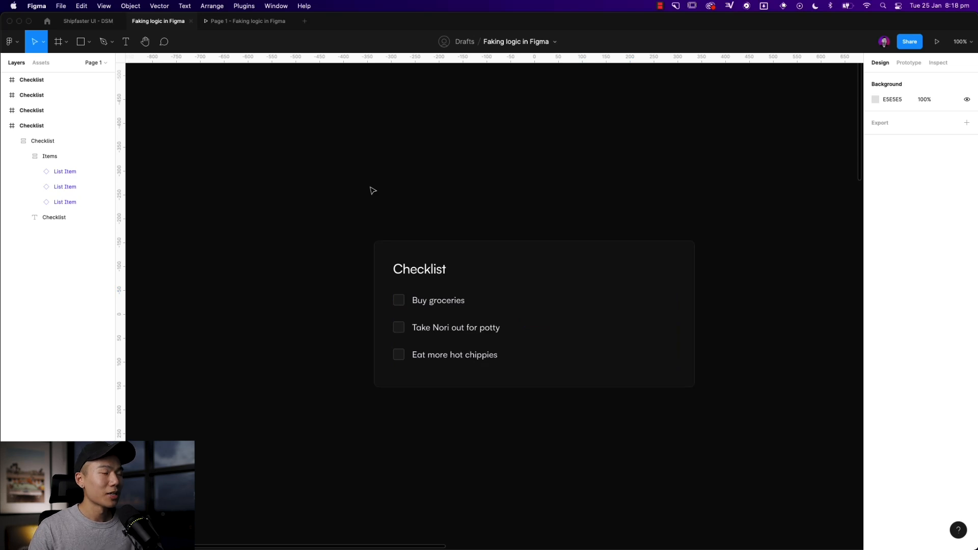
{"action": "mouse_move", "coordinate": [434, 194]}
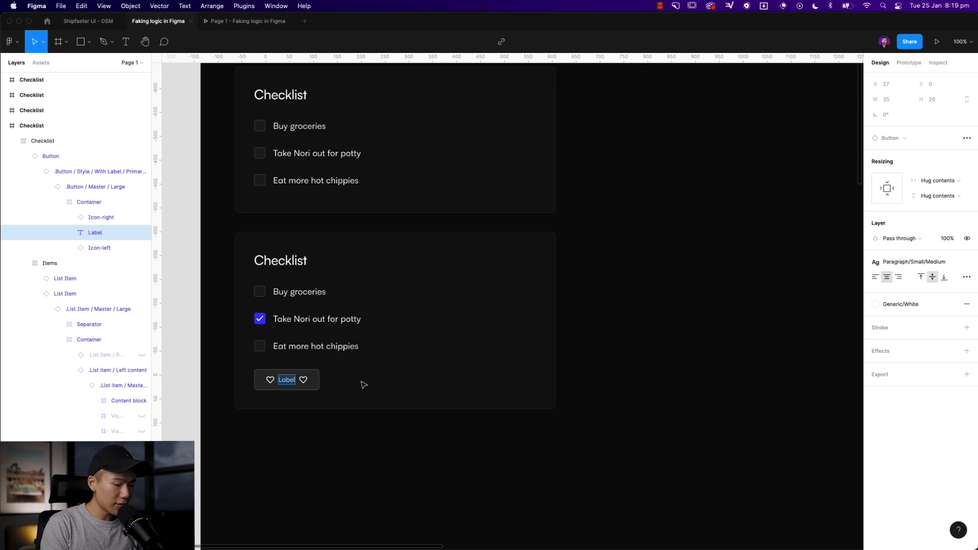
Step: Change the inserted button's label to 'Continue'
{"action": "type", "text": "Continue"}
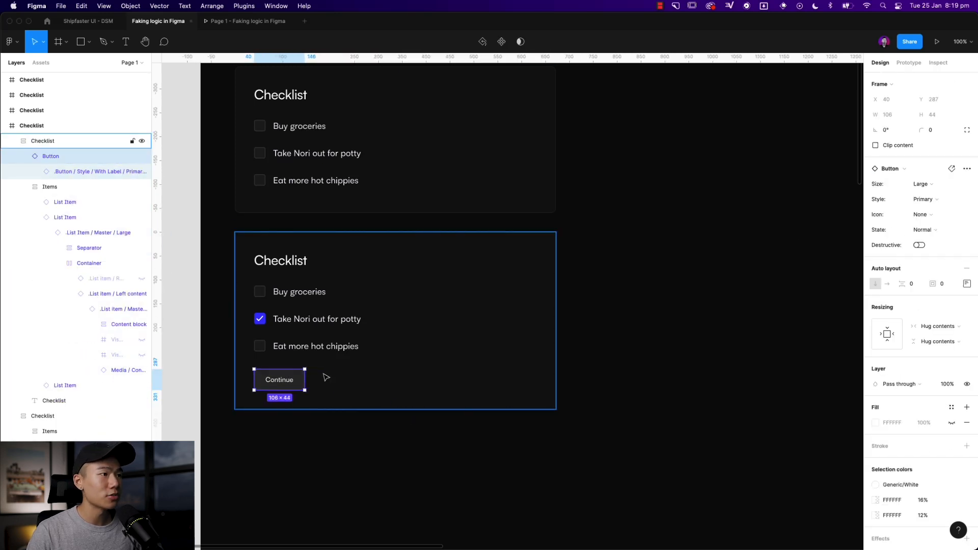
{"action": "double_click", "coordinate": [279, 379]}
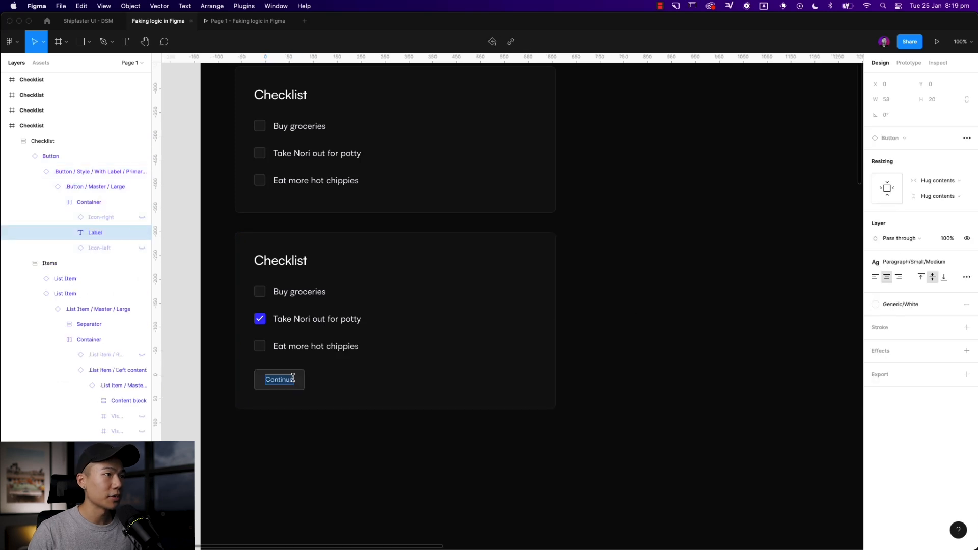
{"action": "left_click", "coordinate": [914, 262]}
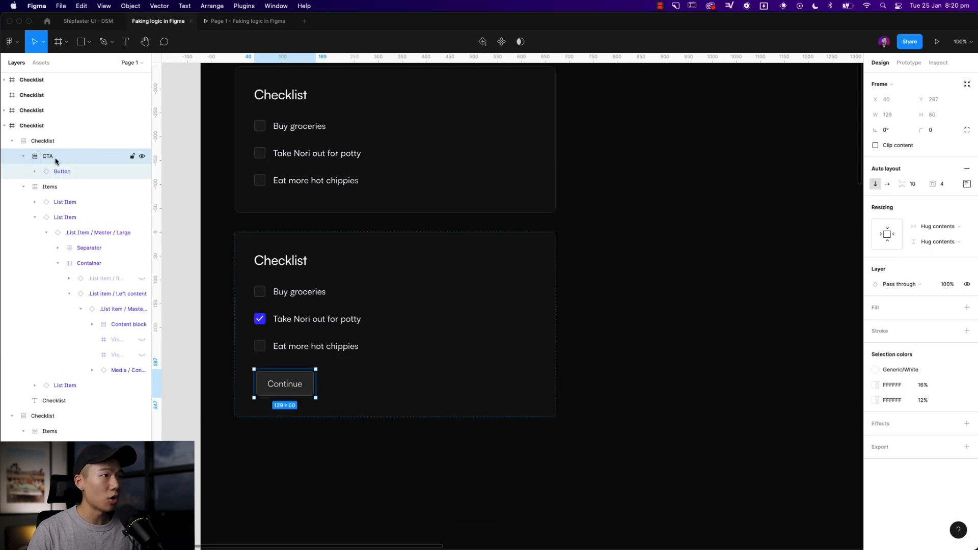
Step: Make the CTA frame full width and right-align the Continue button
{"action": "left_click", "coordinate": [910, 184]}
{"action": "type", "text": "0"}
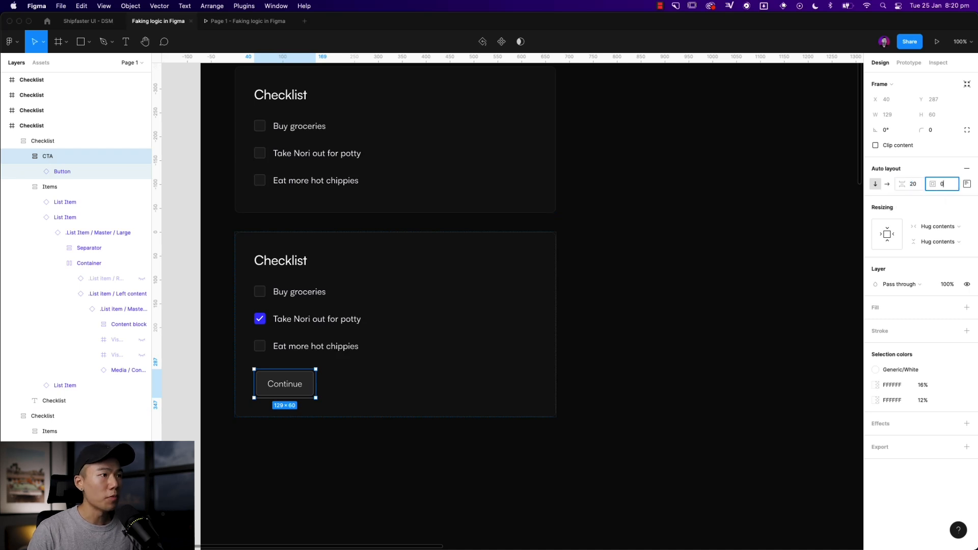
{"action": "left_click", "coordinate": [938, 226]}
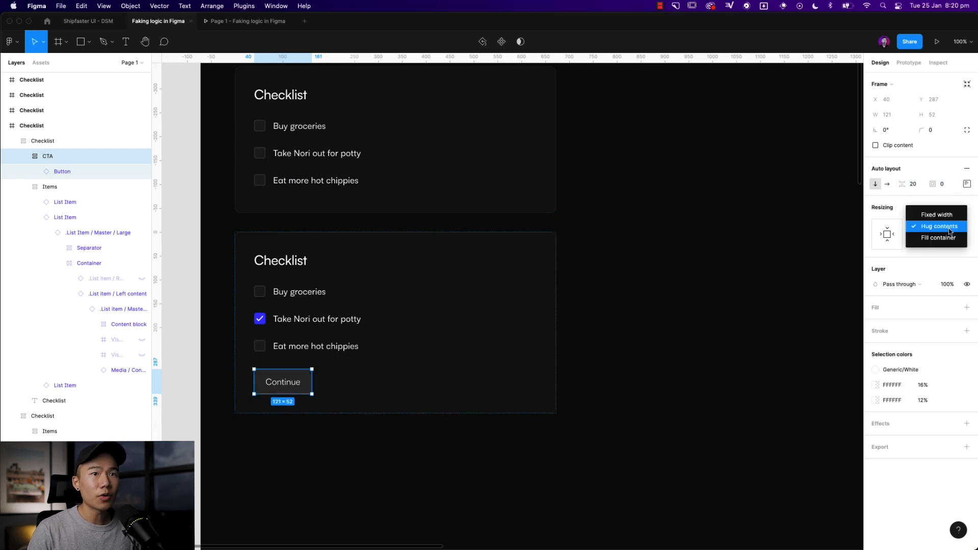
{"action": "left_click", "coordinate": [938, 238]}
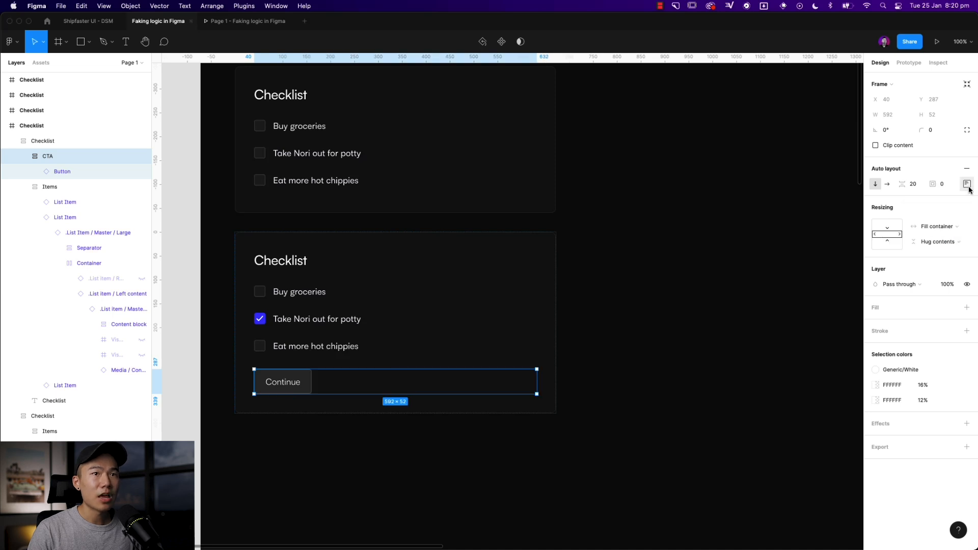
{"action": "left_click", "coordinate": [967, 183]}
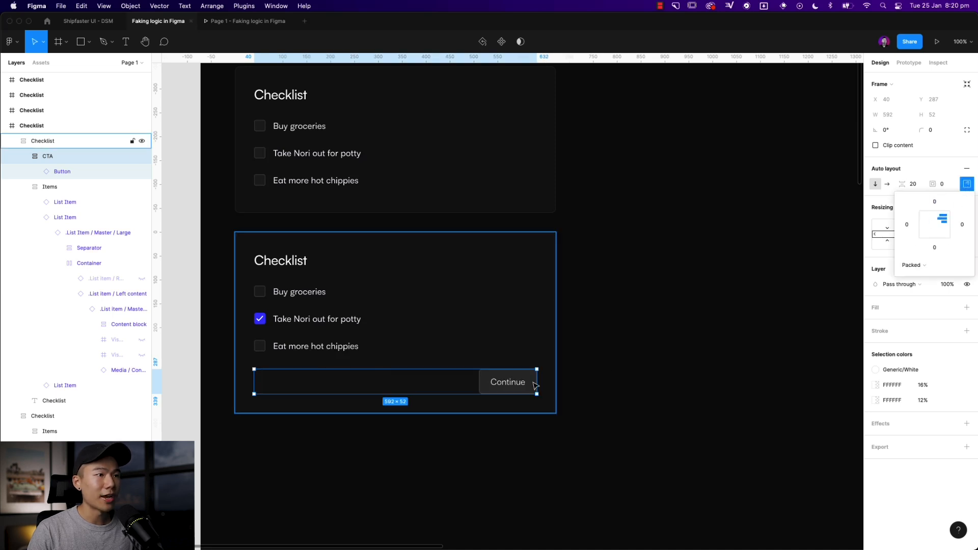
{"action": "left_click", "coordinate": [61, 171]}
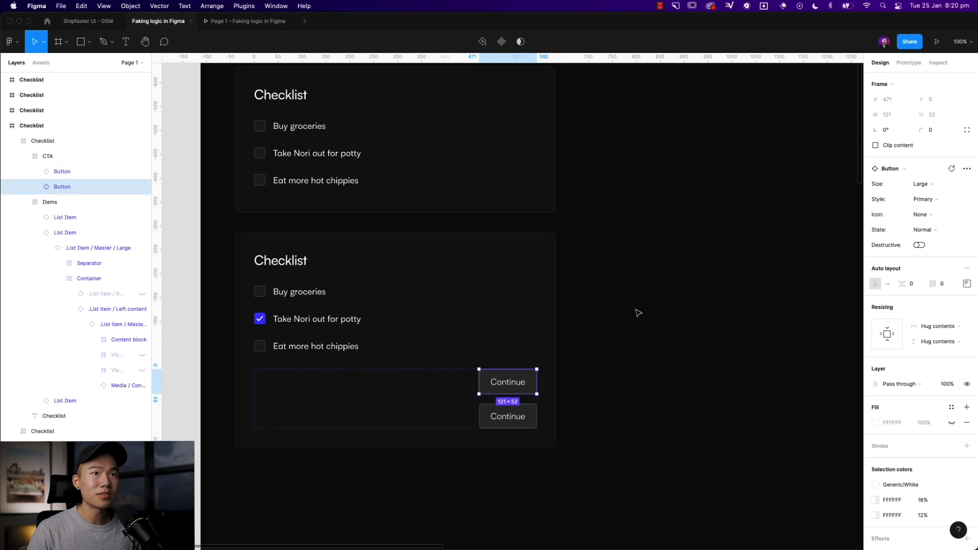
Step: Set the duplicated button's Style to Link with a Neutral/500 label fill
{"action": "left_click", "coordinate": [925, 199]}
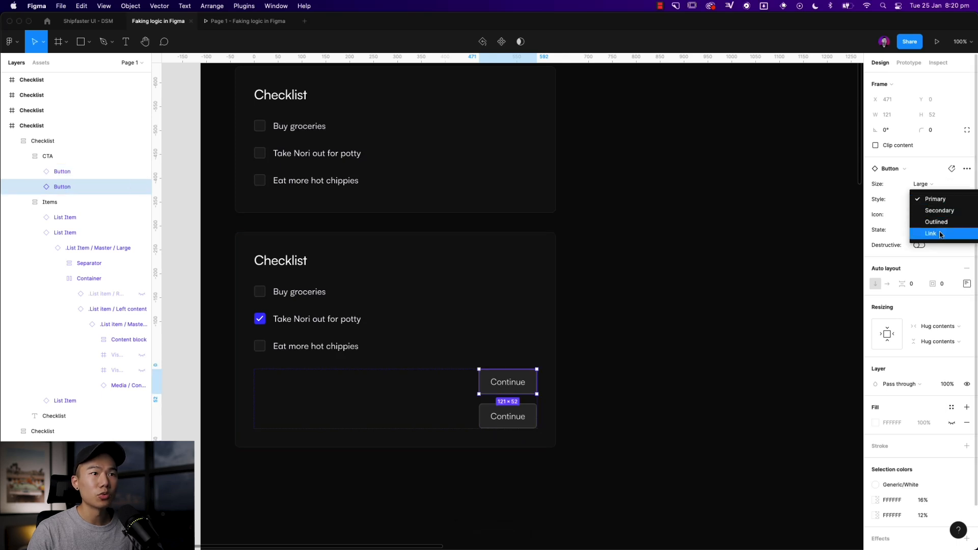
{"action": "left_click", "coordinate": [931, 233]}
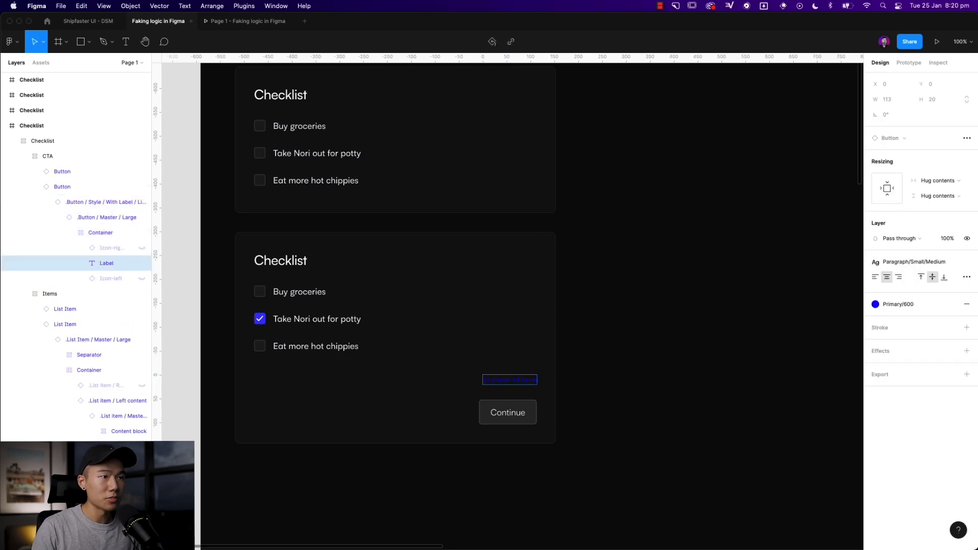
{"action": "left_click", "coordinate": [876, 303]}
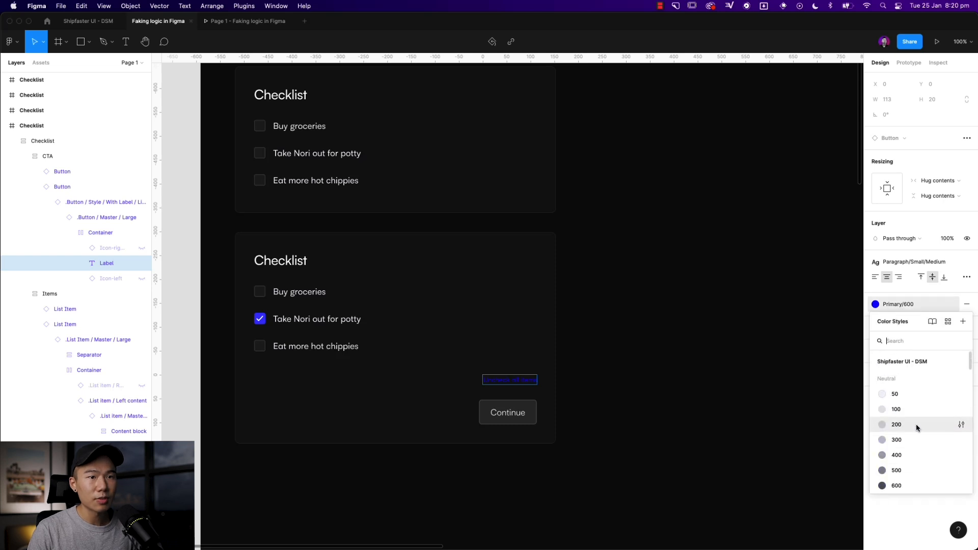
{"action": "left_click", "coordinate": [897, 424]}
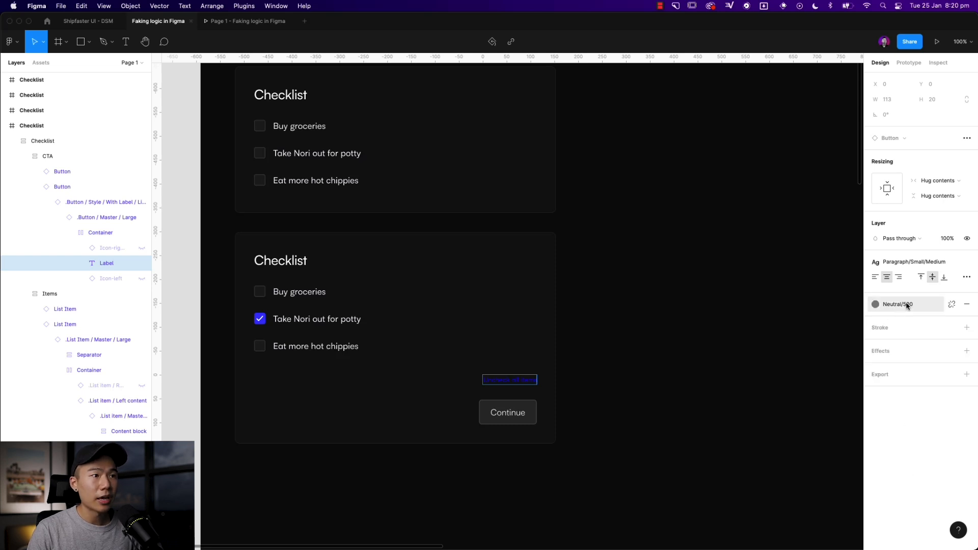
{"action": "left_click", "coordinate": [875, 305]}
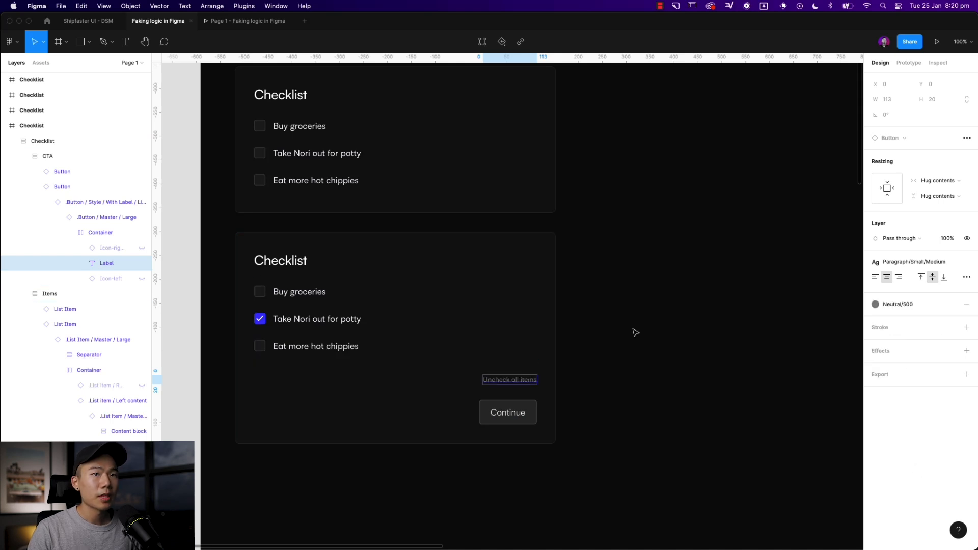
{"action": "left_click", "coordinate": [915, 261]}
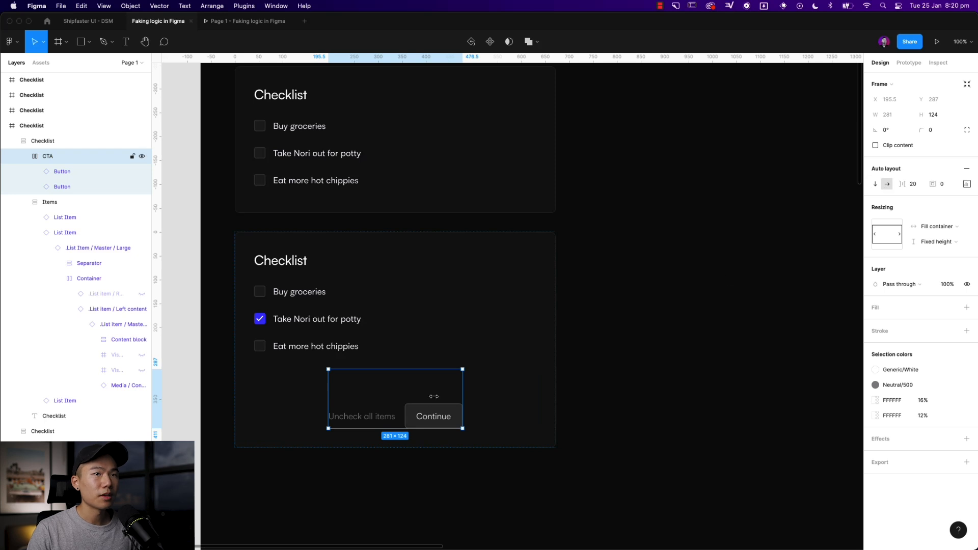
{"action": "mouse_move", "coordinate": [464, 416]}
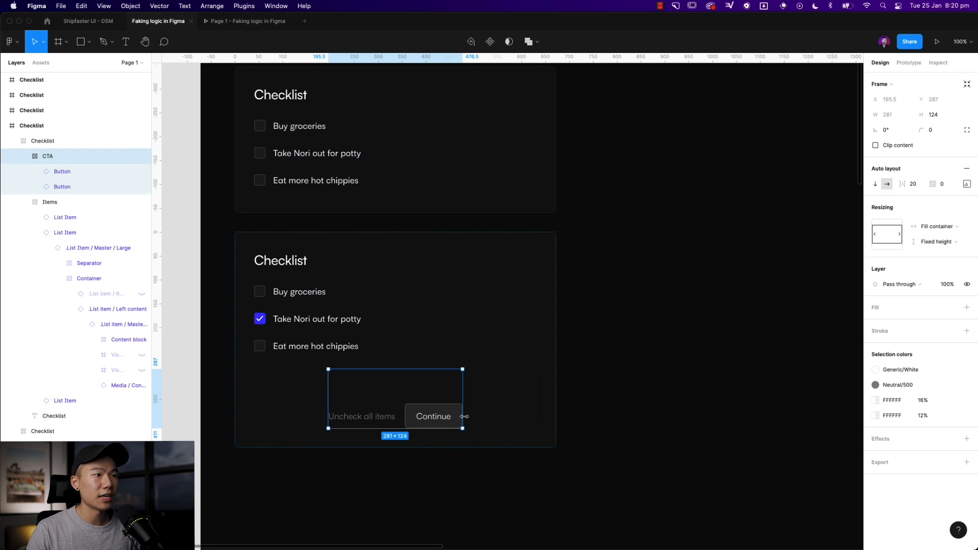
Step: Set the CTA row to Fill container width with right alignment
{"action": "left_click", "coordinate": [939, 225]}
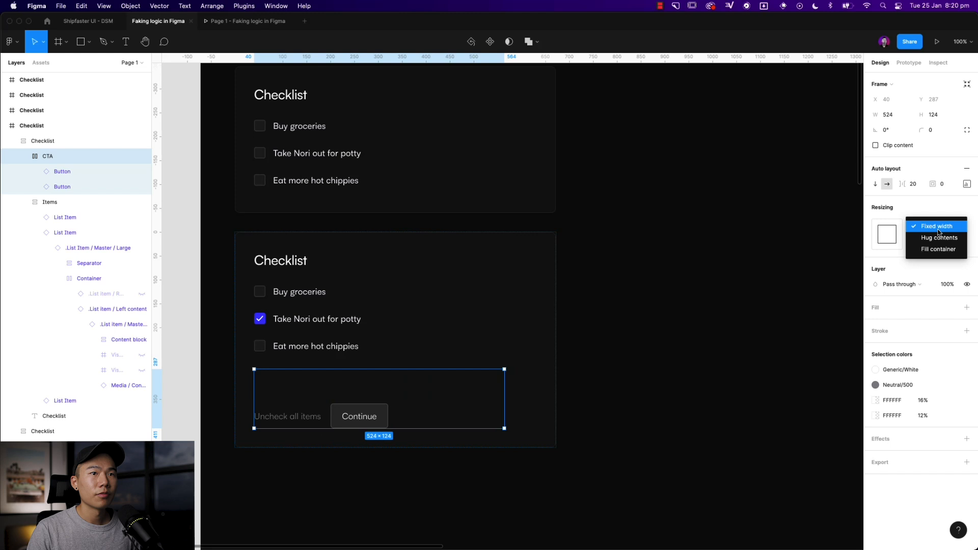
{"action": "left_click", "coordinate": [938, 249]}
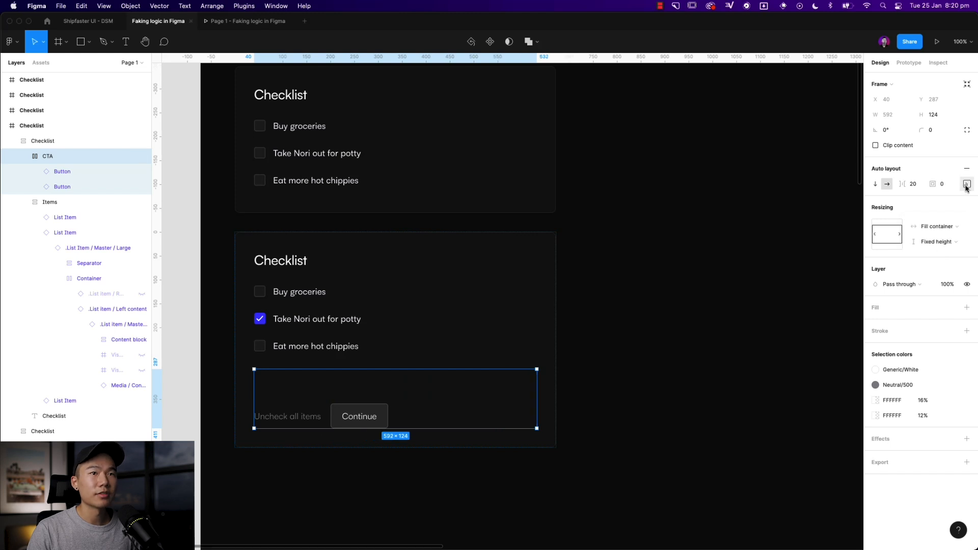
{"action": "left_click", "coordinate": [967, 184]}
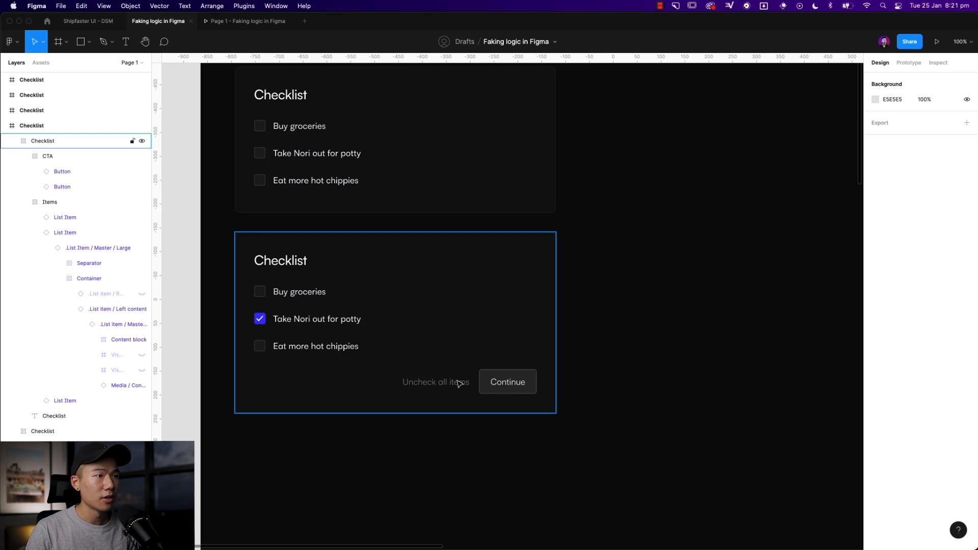
Step: Hide the Uncheck all items link in the one-checked checklist card
{"action": "left_click", "coordinate": [435, 381]}
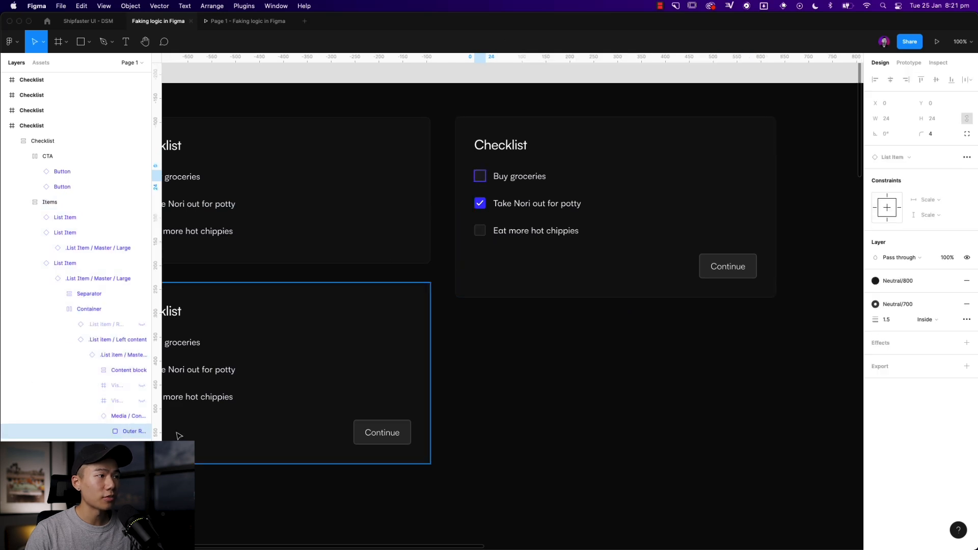
Step: Toggle the Buy groceries checkbox On in the copied checklist card
{"action": "left_click", "coordinate": [478, 175]}
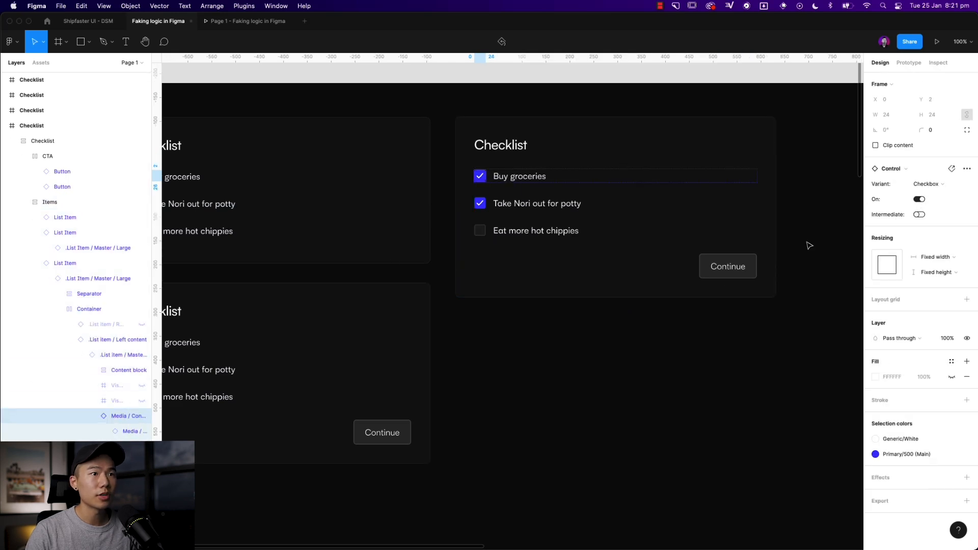
{"action": "left_click", "coordinate": [61, 186]}
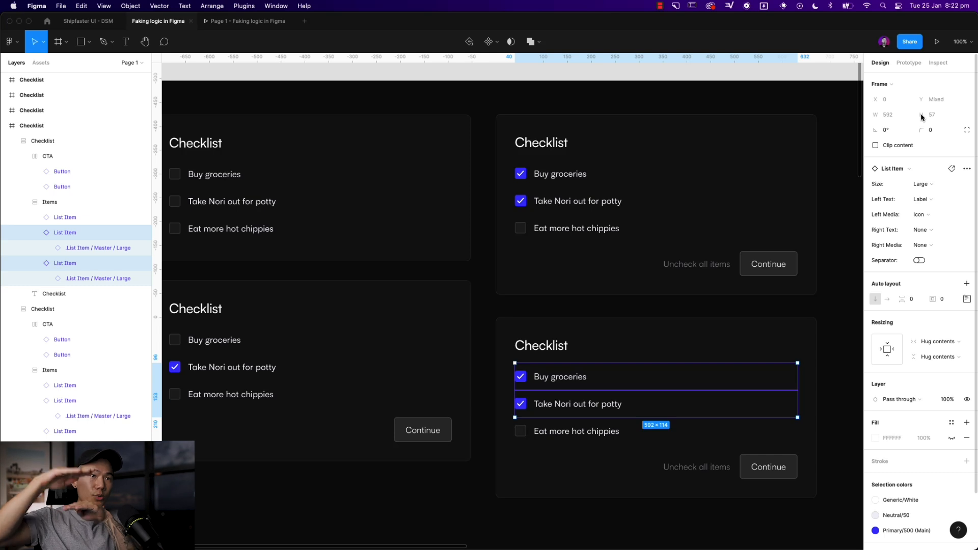
{"action": "mouse_move", "coordinate": [961, 197]}
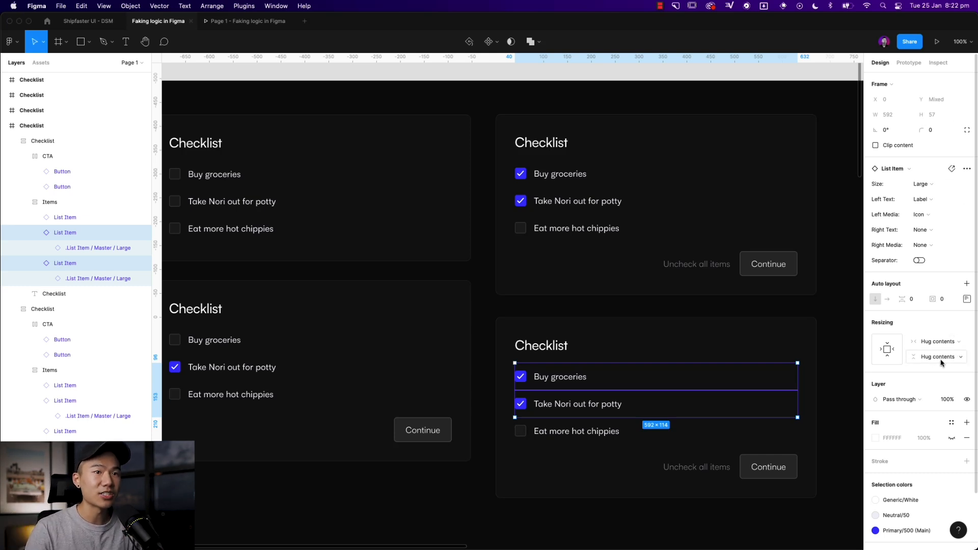
Step: Collapse the fourth card's two checked items to fixed height 1 and hide both buttons
{"action": "left_click", "coordinate": [936, 356]}
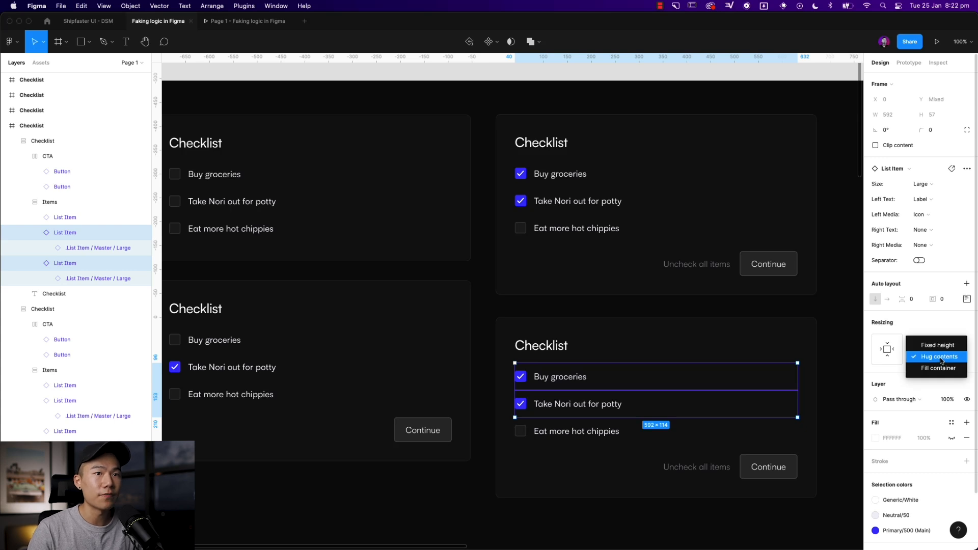
{"action": "mouse_move", "coordinate": [936, 345]}
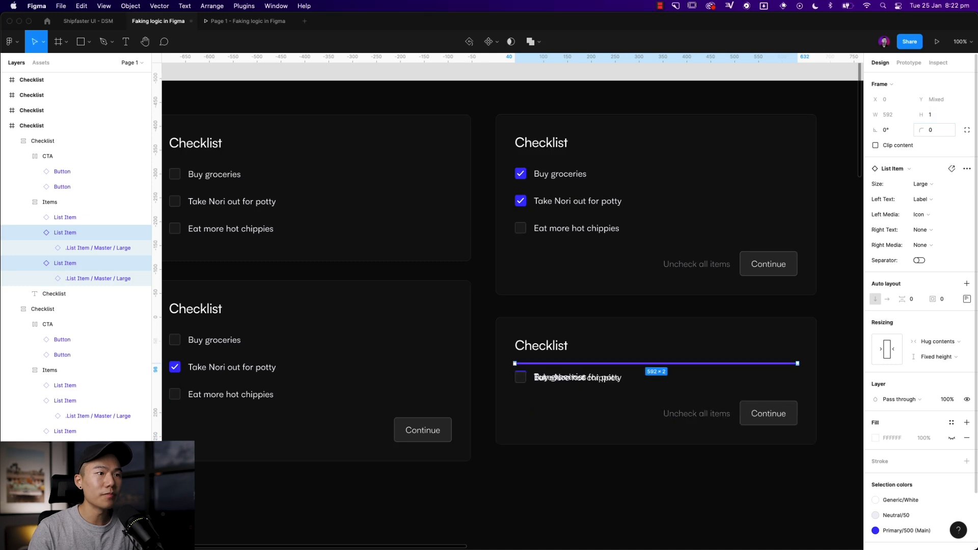
{"action": "left_click", "coordinate": [947, 400]}
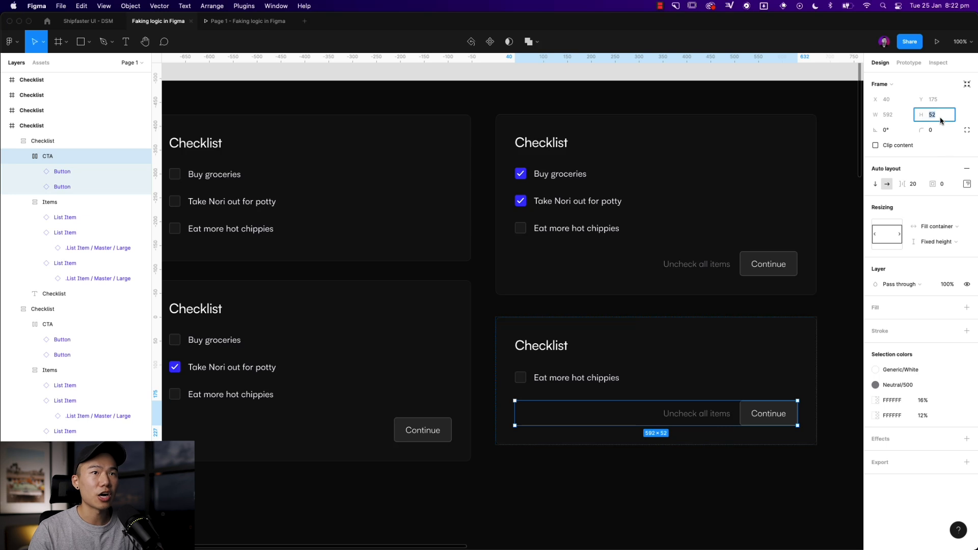
{"action": "type", "text": "1"}
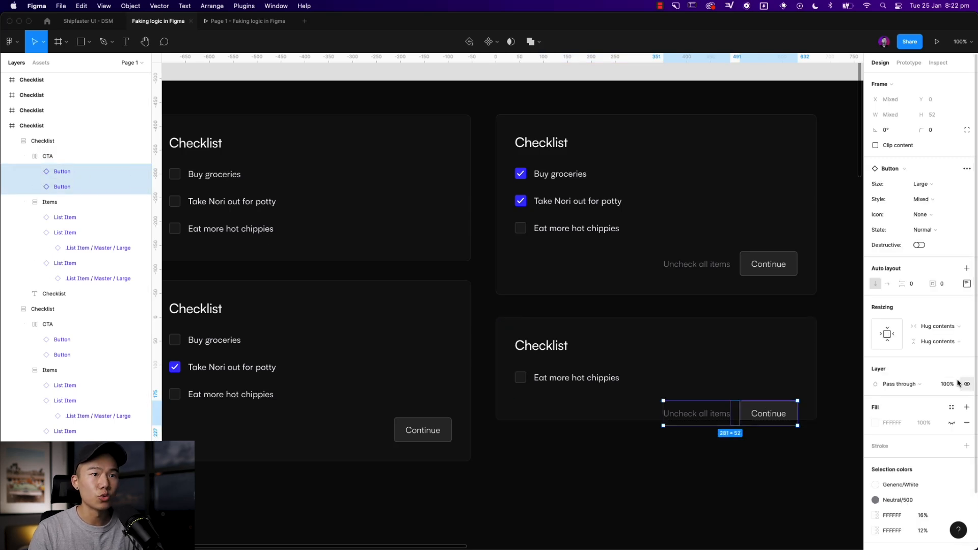
{"action": "left_click", "coordinate": [780, 489]}
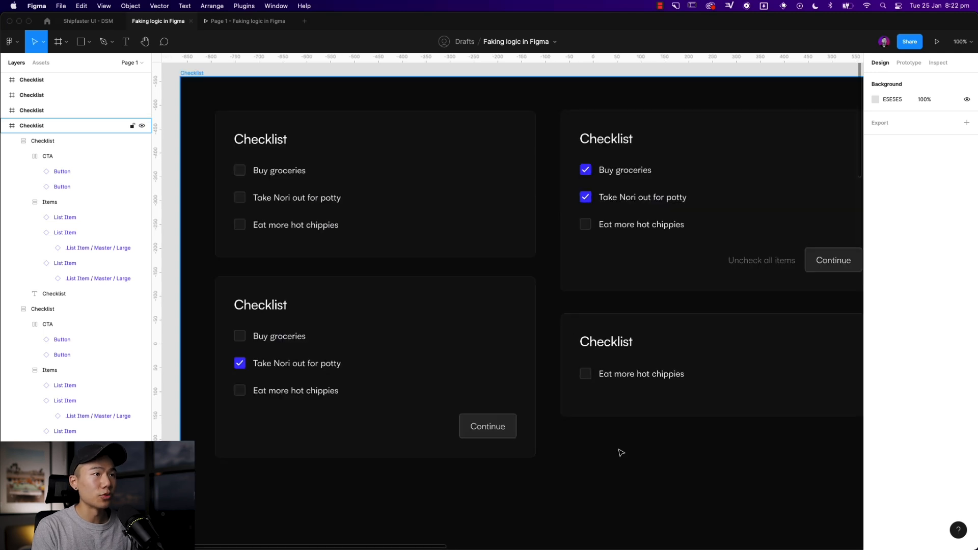
Step: Rename the checked cards Checklist / Selected and Checklist / Selected More
{"action": "left_click", "coordinate": [374, 184]}
{"action": "type", "text": "Checklist / Selec"}
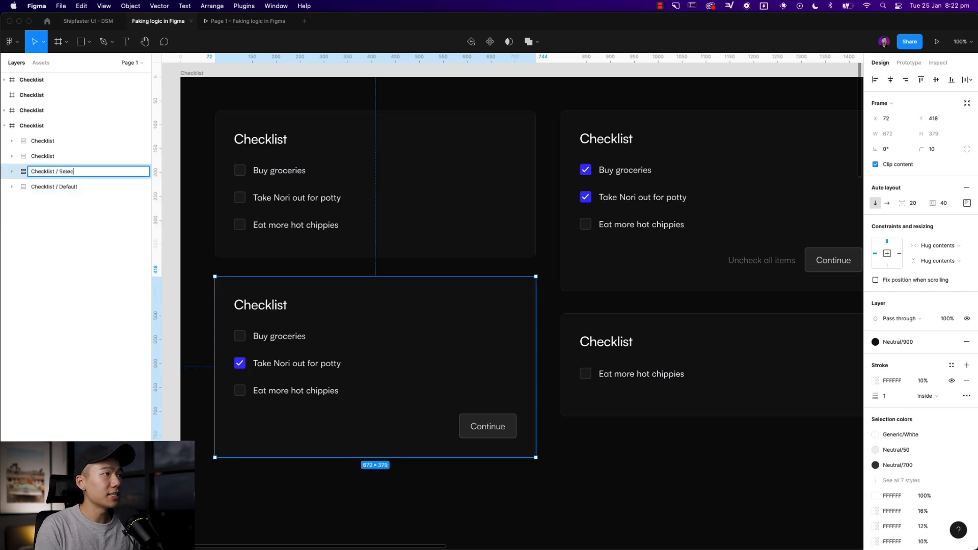
{"action": "type", "text": "ted"}
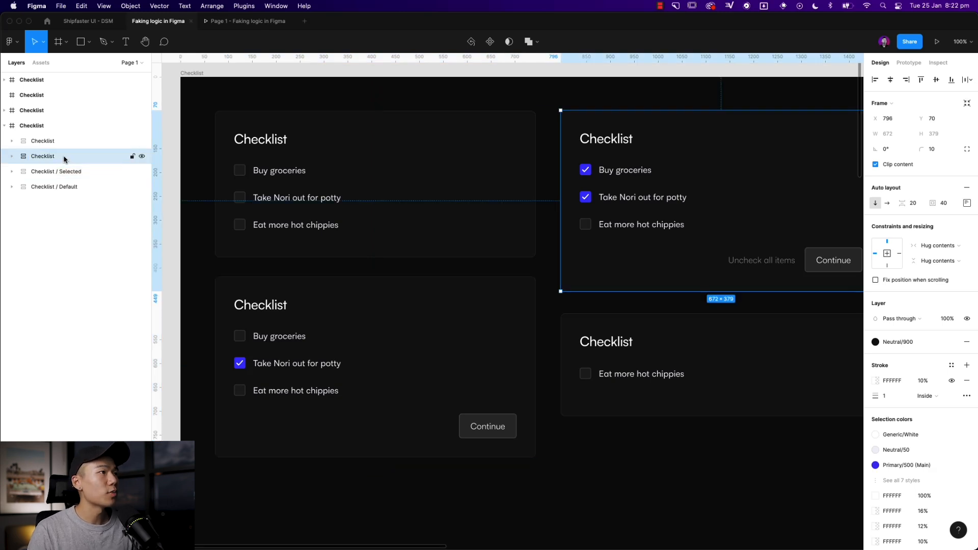
{"action": "double_click", "coordinate": [42, 156]}
{"action": "type", "text": " / Selected More"}
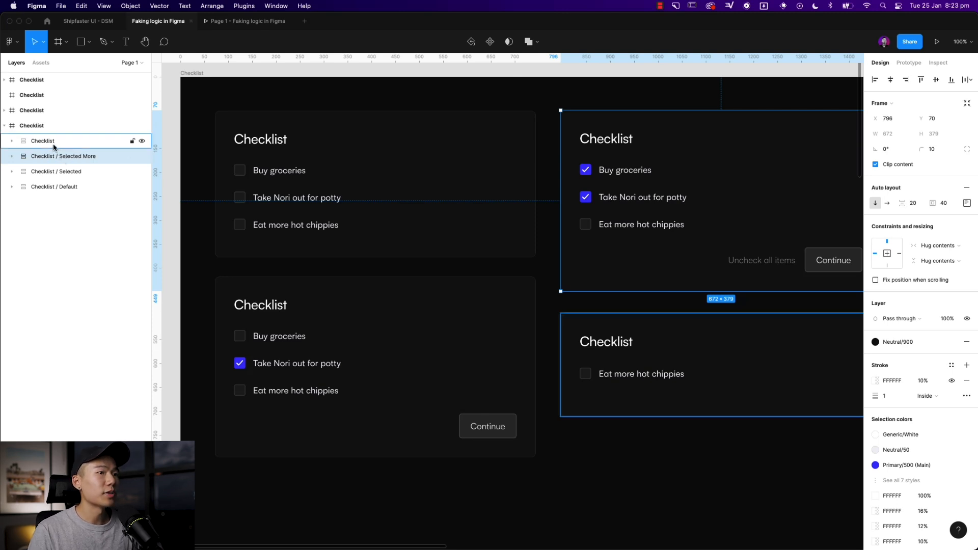
Step: Rename the last frame Checklist / Continued and combine all four frames into a component set
{"action": "double_click", "coordinate": [42, 141]}
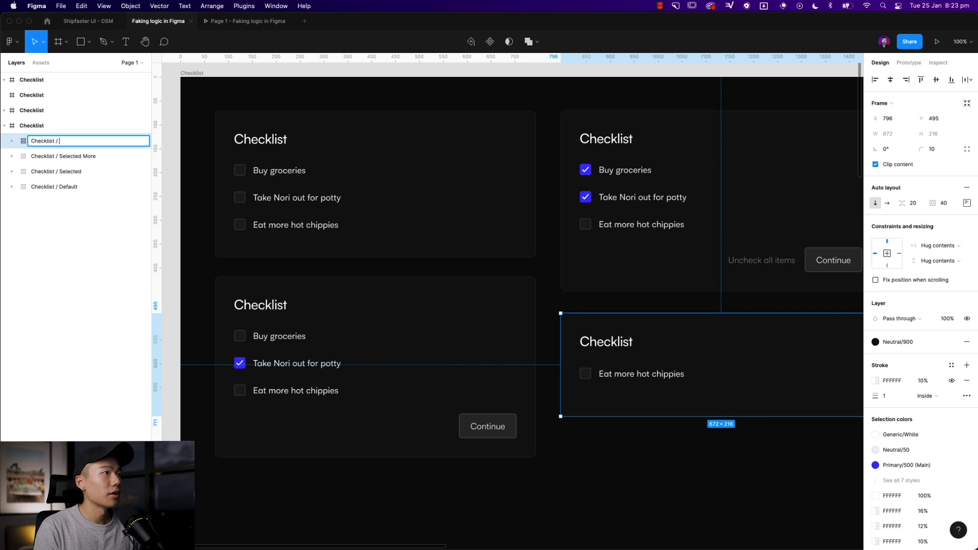
{"action": "type", "text": "Continued"}
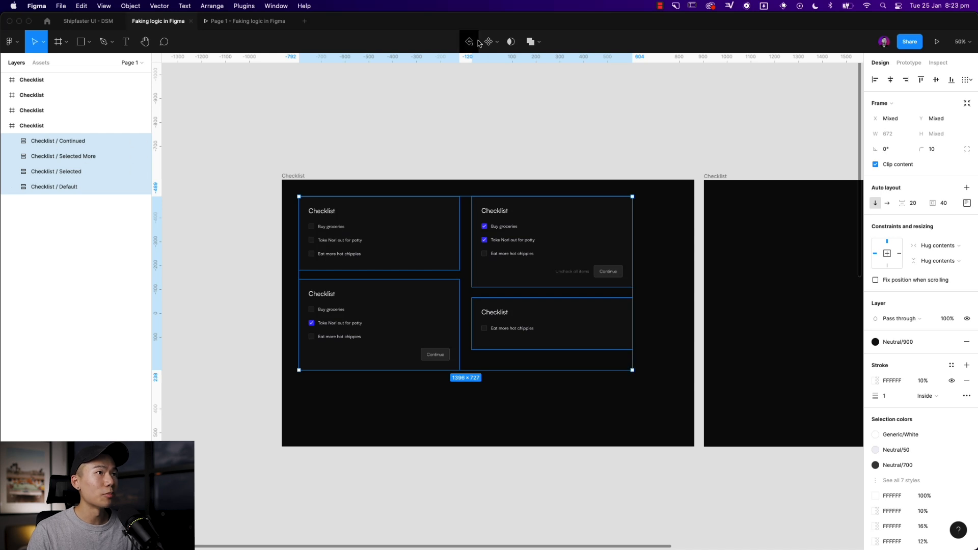
{"action": "left_click", "coordinate": [489, 42]}
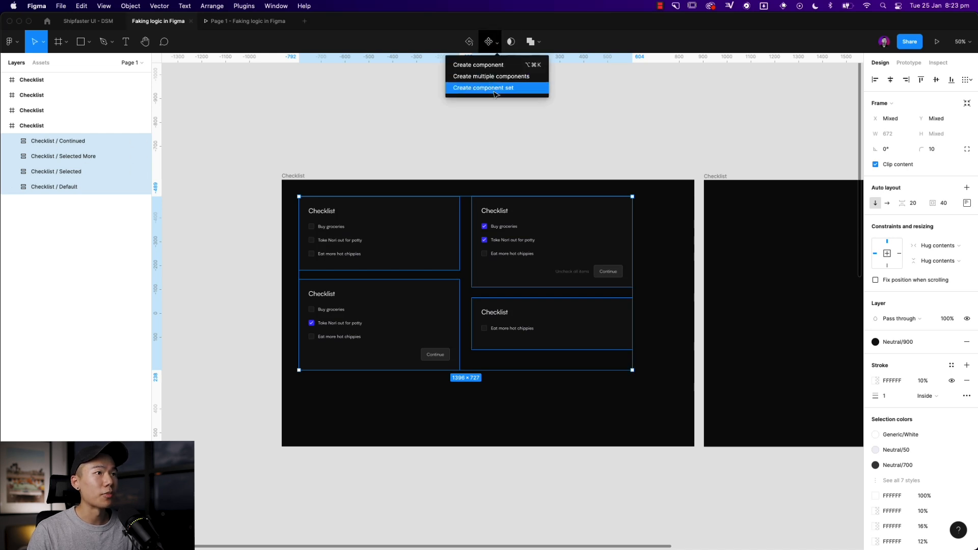
{"action": "left_click", "coordinate": [483, 87]}
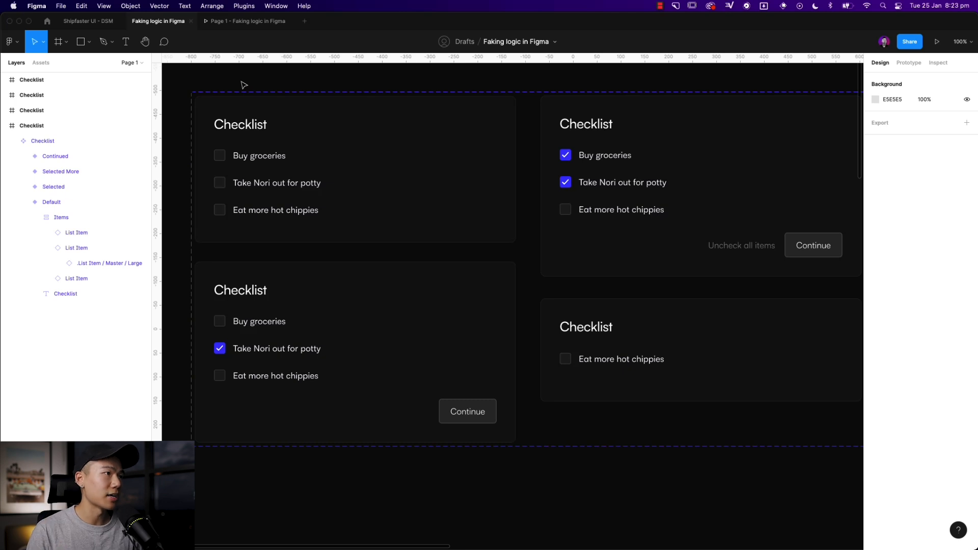
{"action": "left_click", "coordinate": [276, 182]}
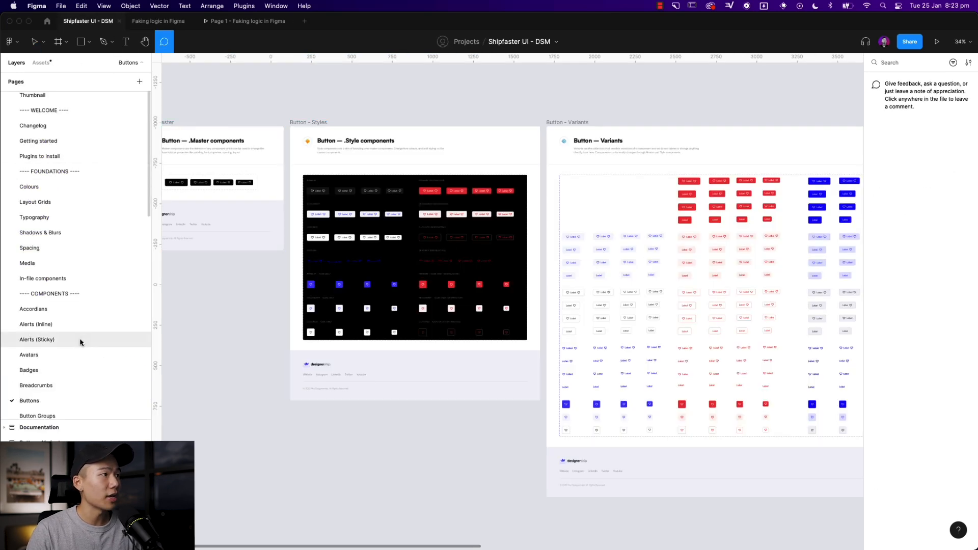
{"action": "left_click", "coordinate": [27, 263]}
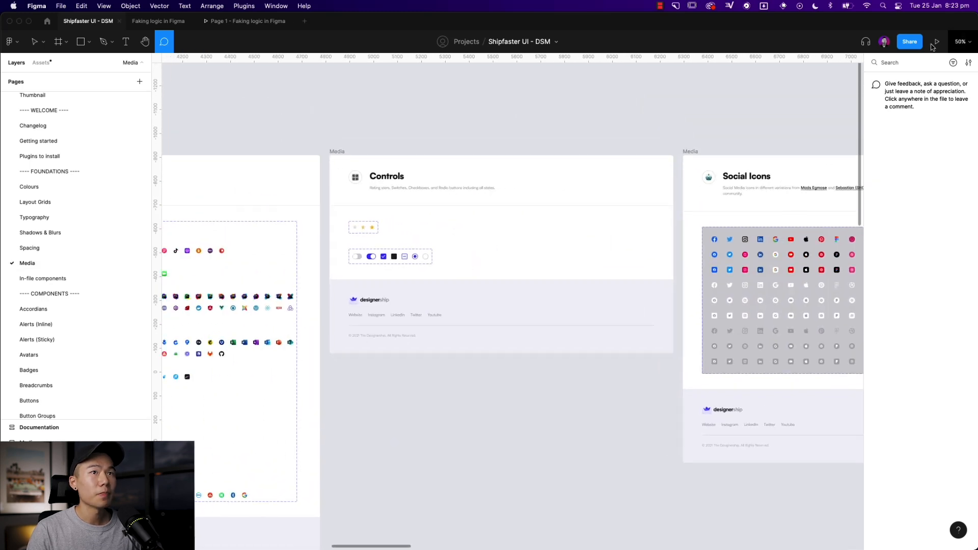
{"action": "left_click", "coordinate": [499, 250]}
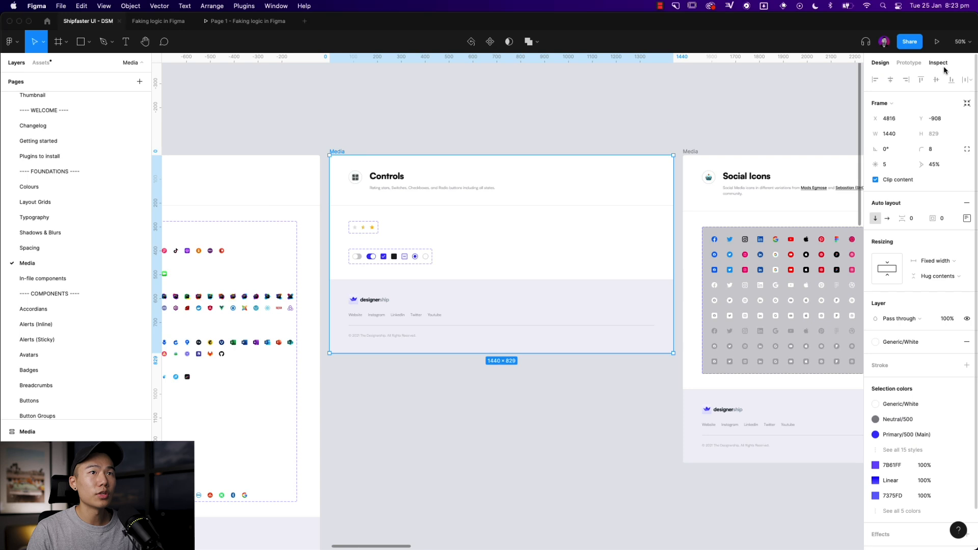
{"action": "left_click", "coordinate": [908, 62]}
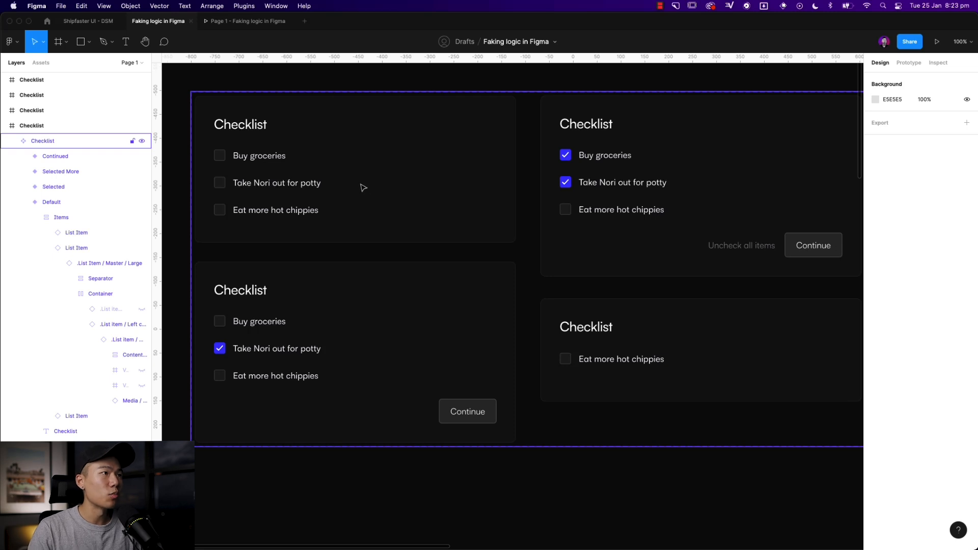
Step: Add smart-animate On tap interactions: items advance Default→Selected→Selected More, Continue opens Continued
{"action": "left_click", "coordinate": [276, 183]}
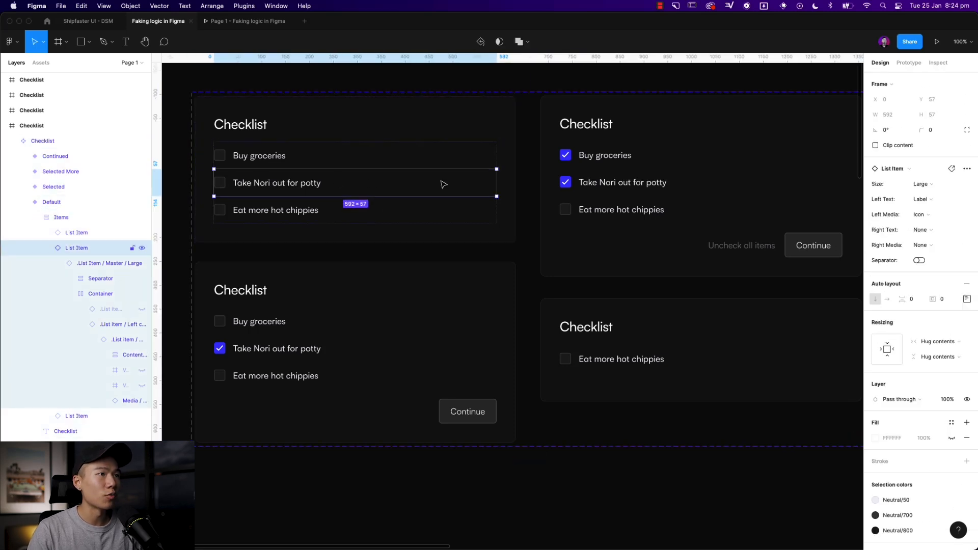
{"action": "left_click", "coordinate": [429, 339]}
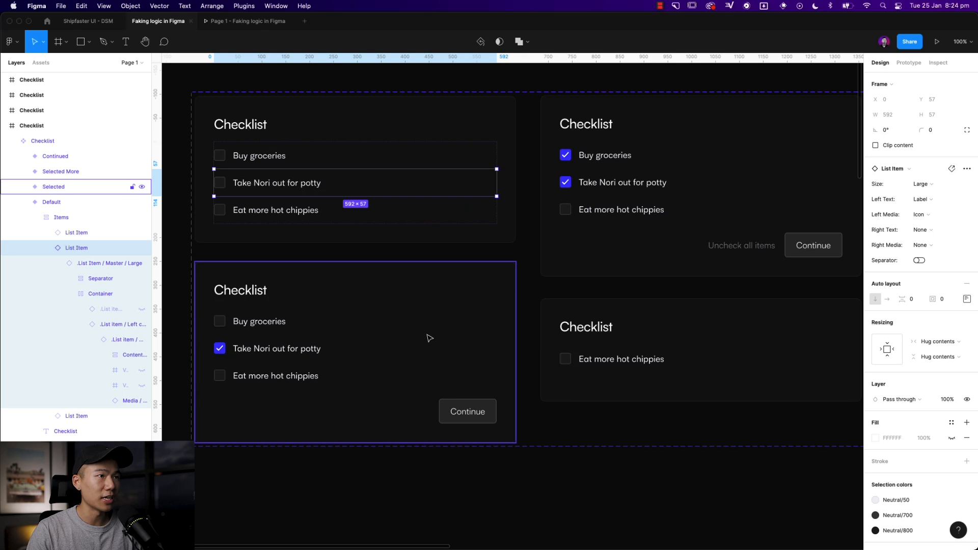
{"action": "left_click", "coordinate": [908, 62]}
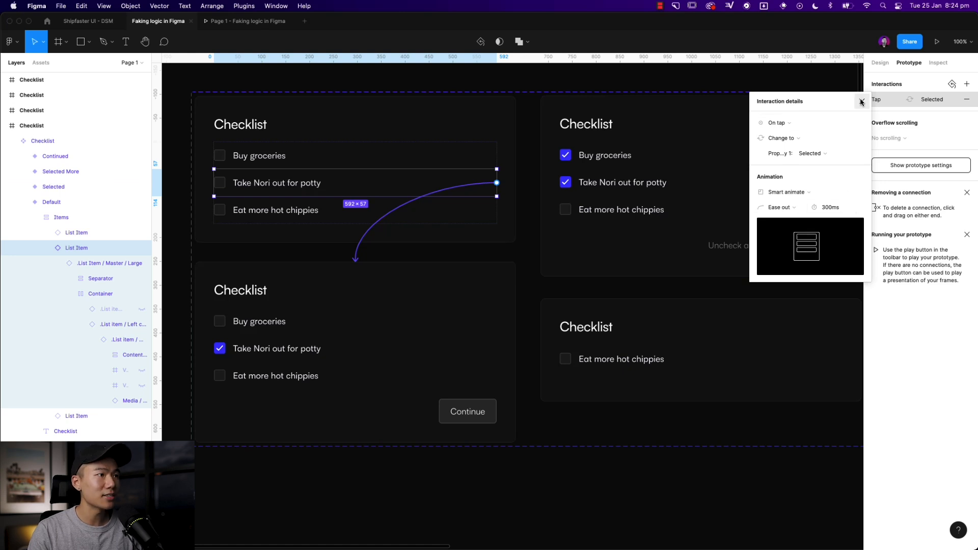
{"action": "left_click", "coordinate": [861, 101]}
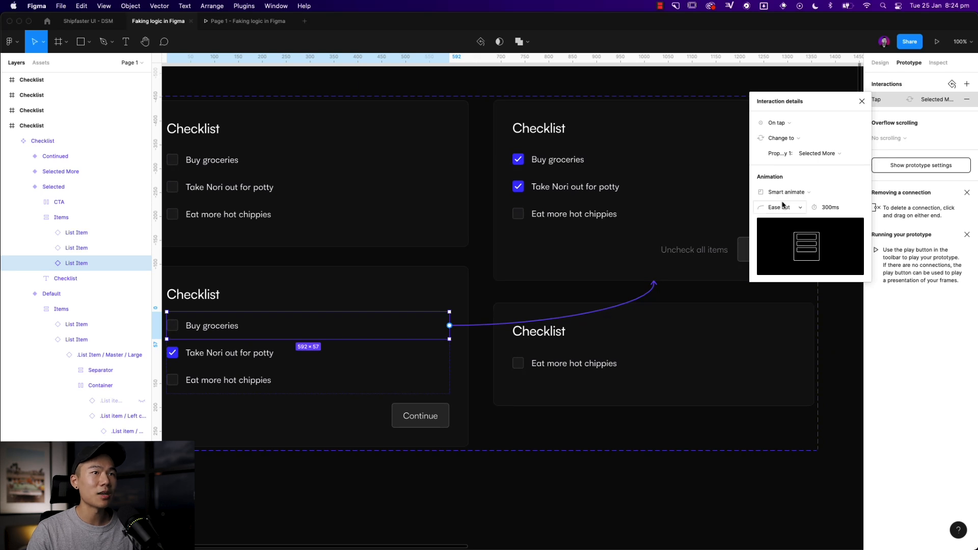
{"action": "left_click", "coordinate": [861, 101]}
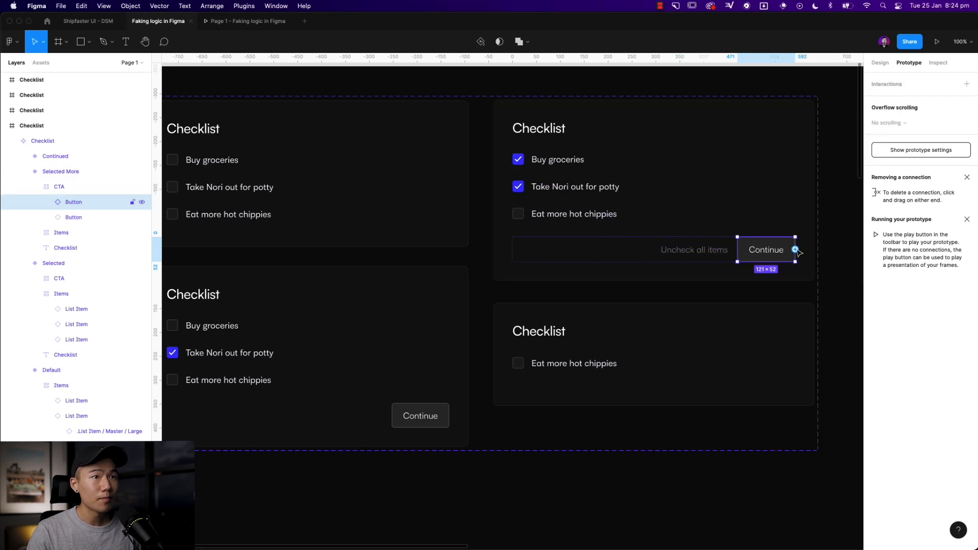
{"action": "left_click", "coordinate": [797, 250]}
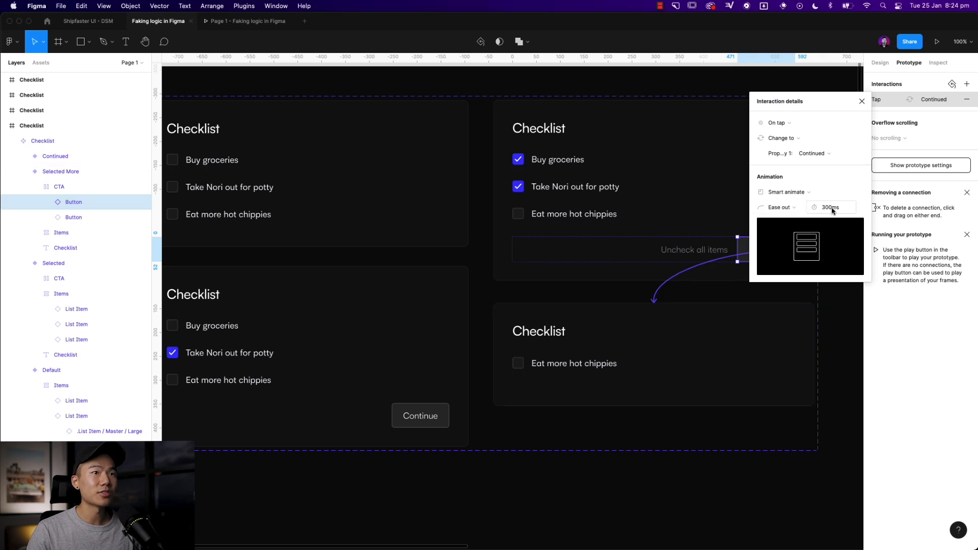
{"action": "left_click", "coordinate": [862, 101]}
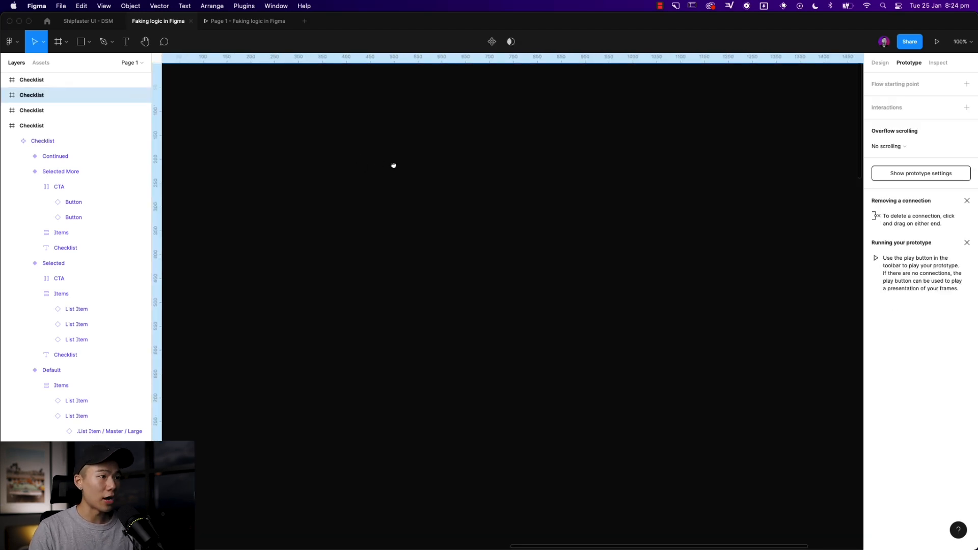
Step: Search components for 'checklist' and insert the Checklist NEW instance into the Checklist frame
{"action": "type", "text": "checklist"}
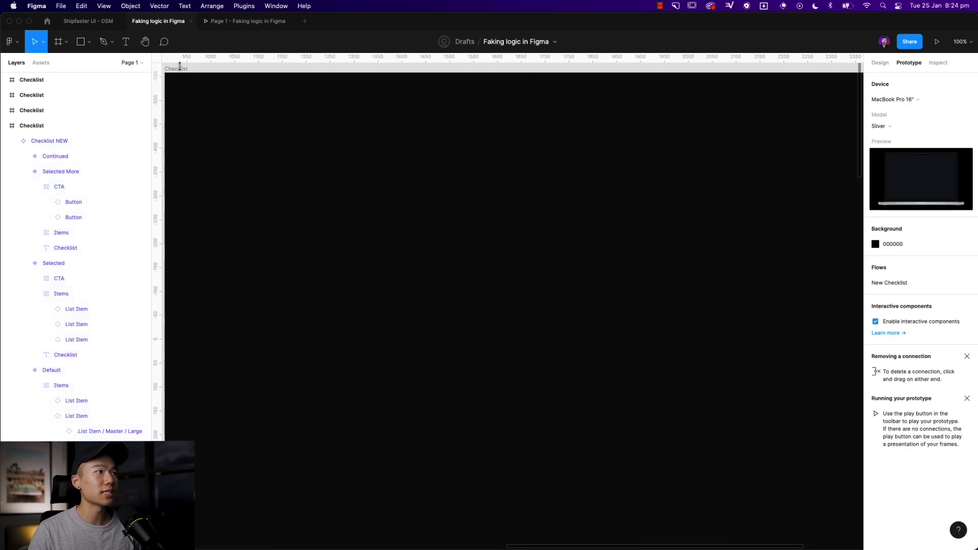
{"action": "type", "text": "c"}
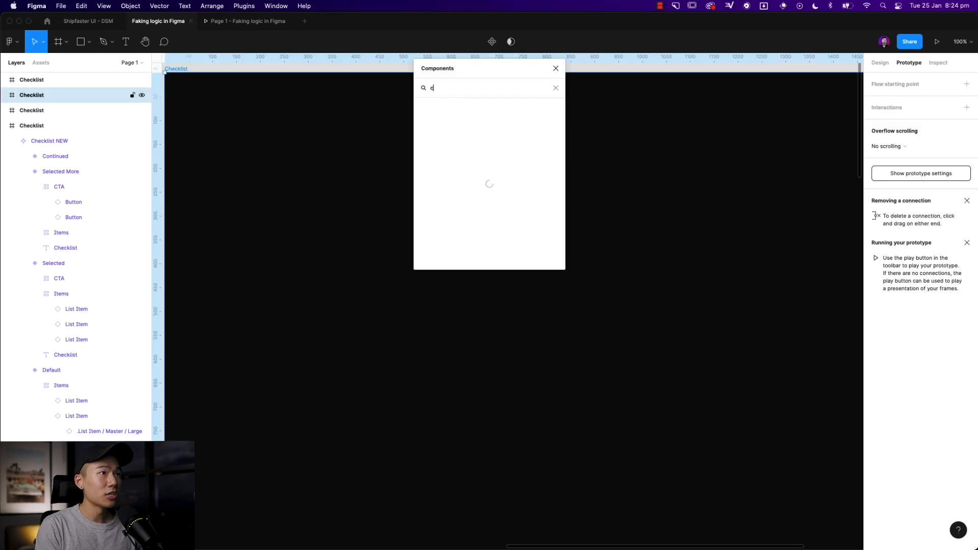
{"action": "type", "text": "hecklist"}
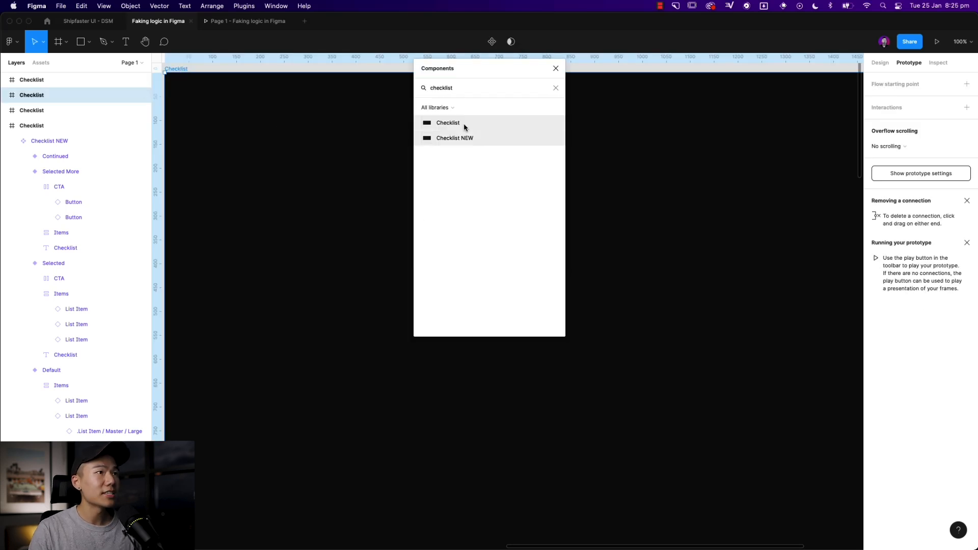
{"action": "left_click", "coordinate": [553, 68]}
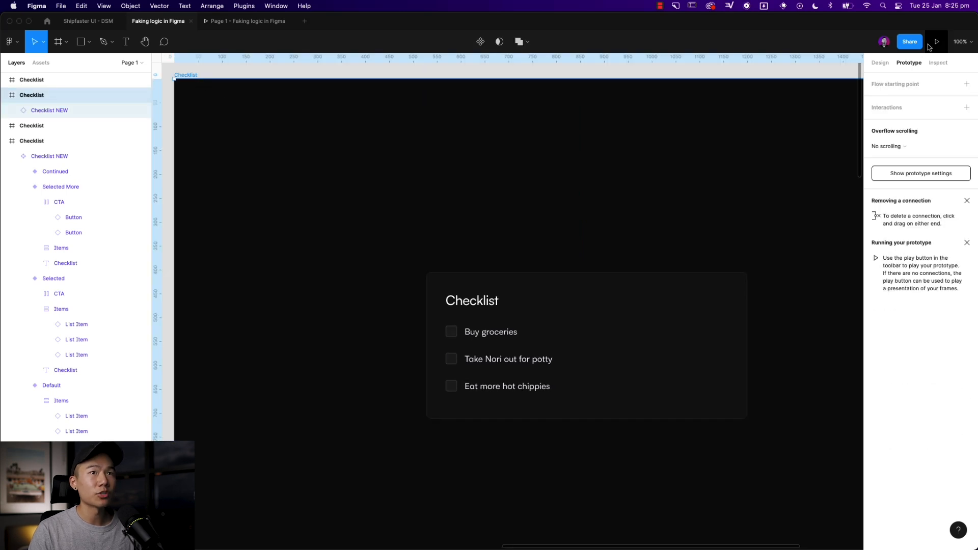
Step: Present the prototype, tick two items including Buy groceries, then press Continue
{"action": "left_click", "coordinate": [936, 42]}
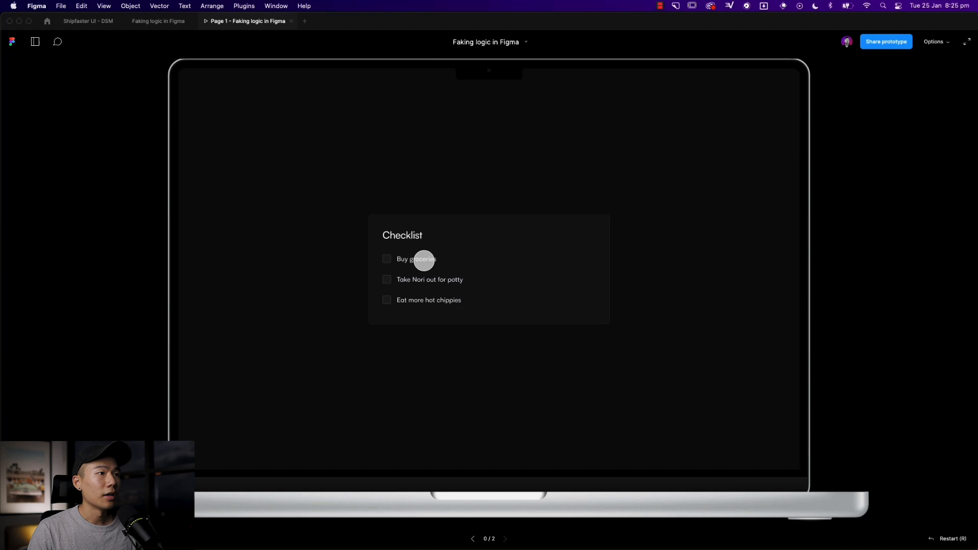
{"action": "left_click", "coordinate": [386, 280]}
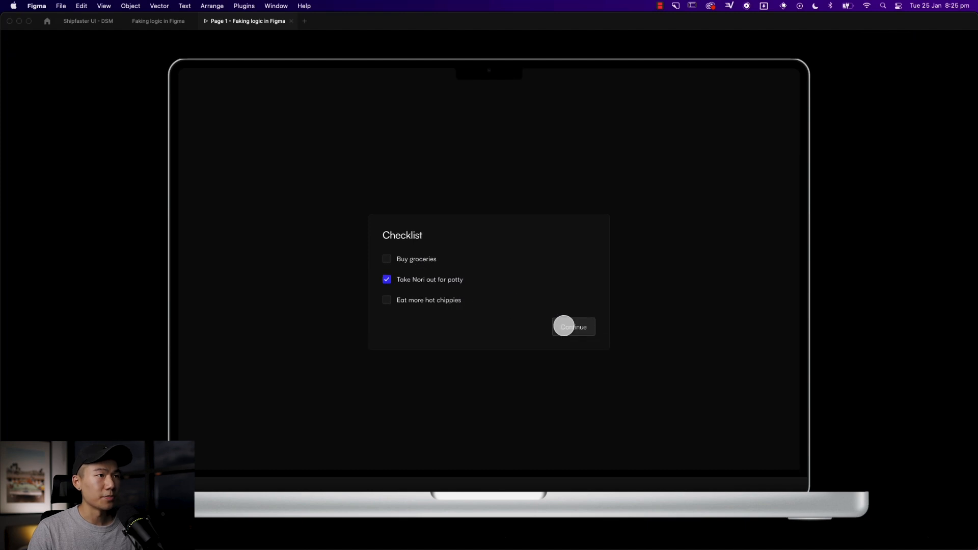
{"action": "left_click", "coordinate": [387, 259]}
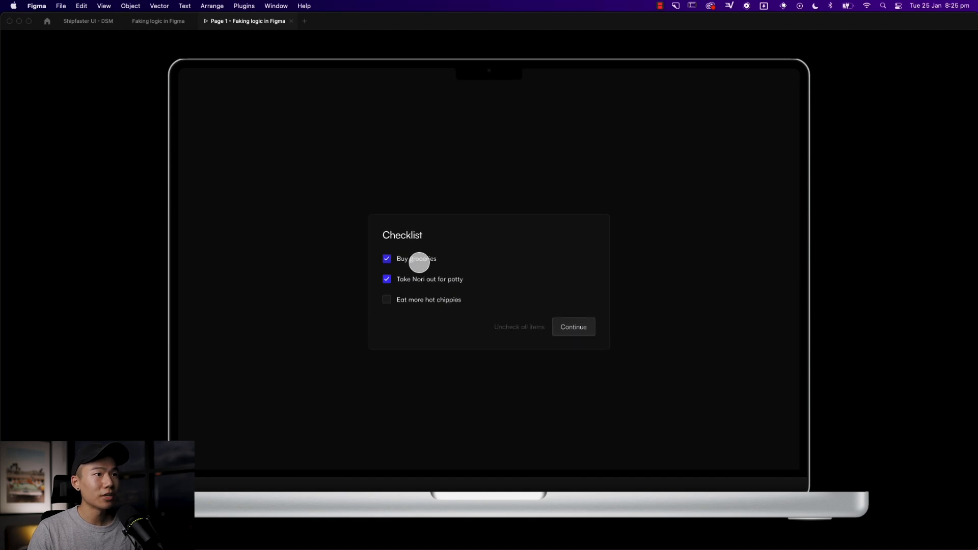
{"action": "left_click", "coordinate": [572, 327]}
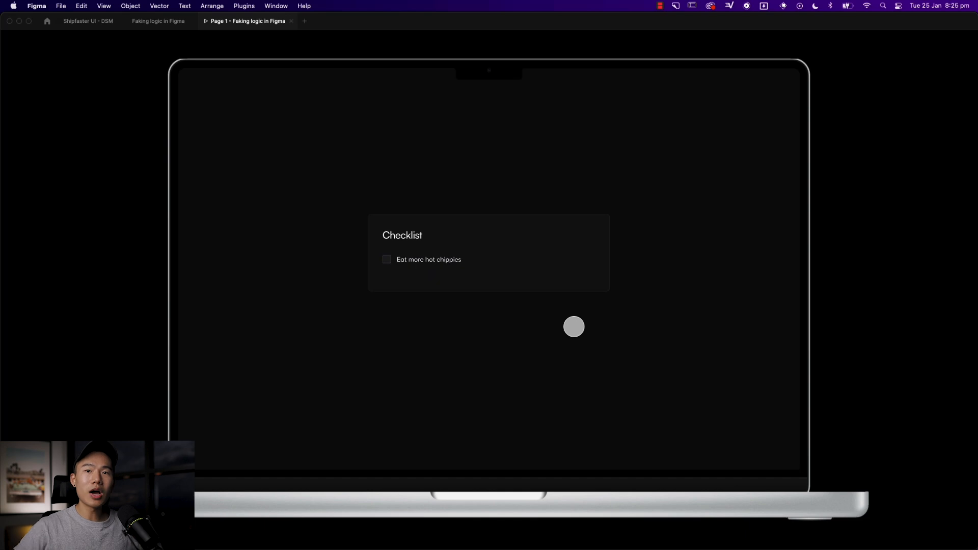